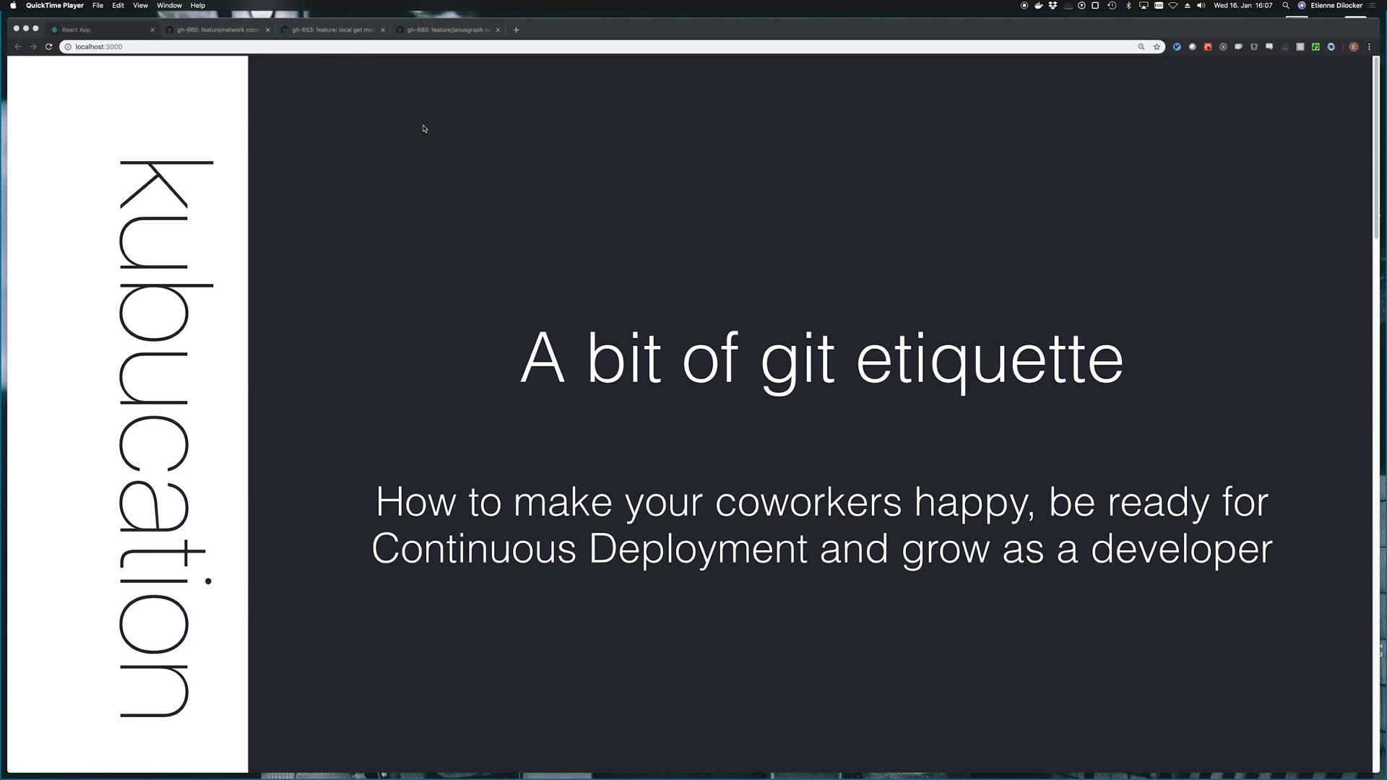
mouse_move(295, 78)
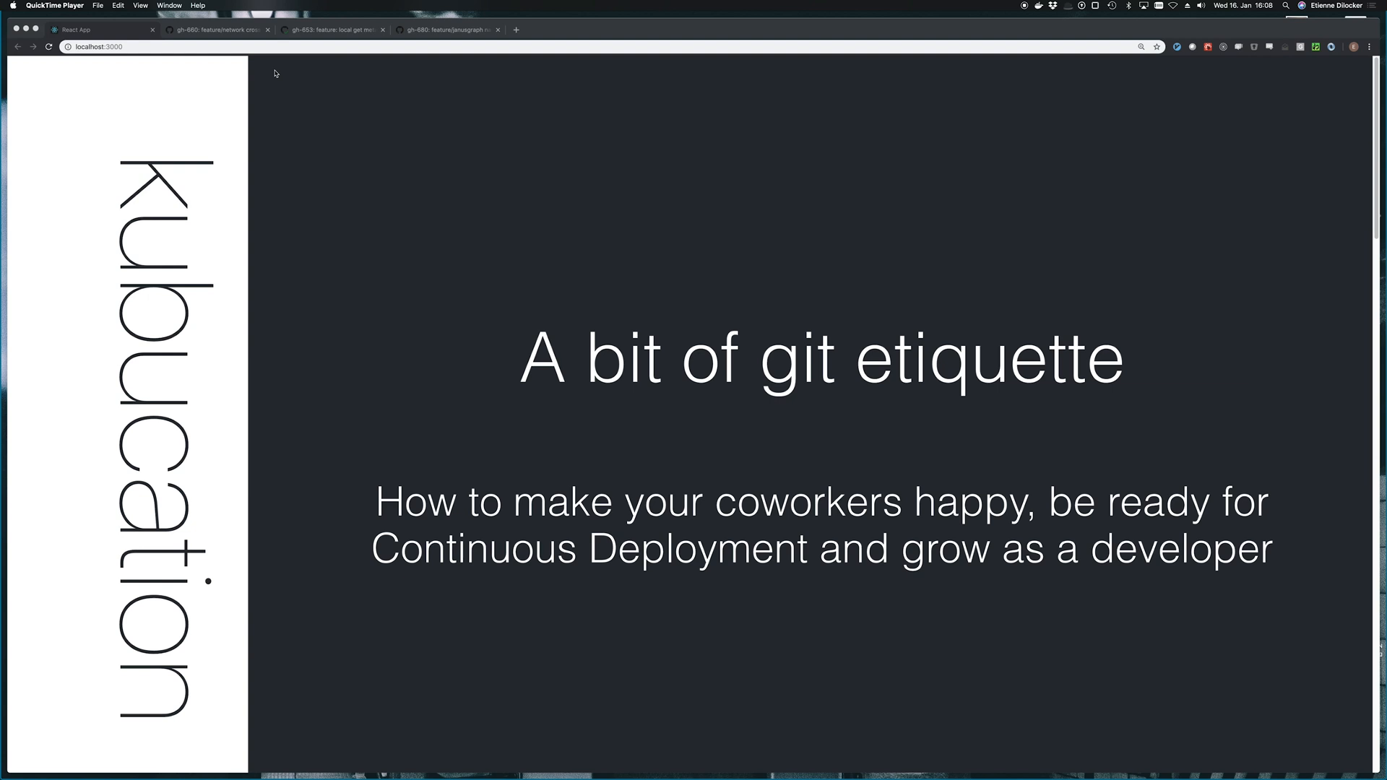
mouse_move(232, 37)
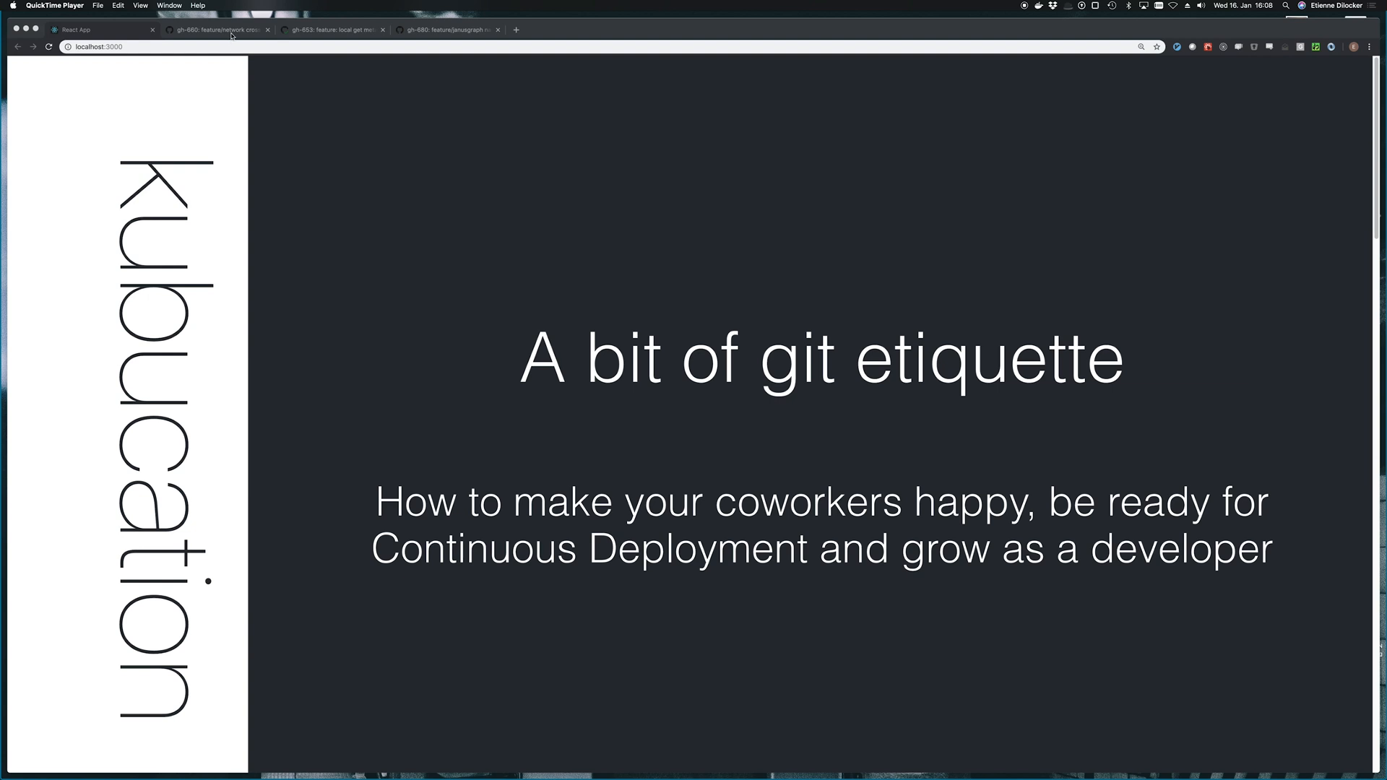
Switch to the gh-660 tab showing merged pull request #673, network cross refs resolve.
left_click(217, 29)
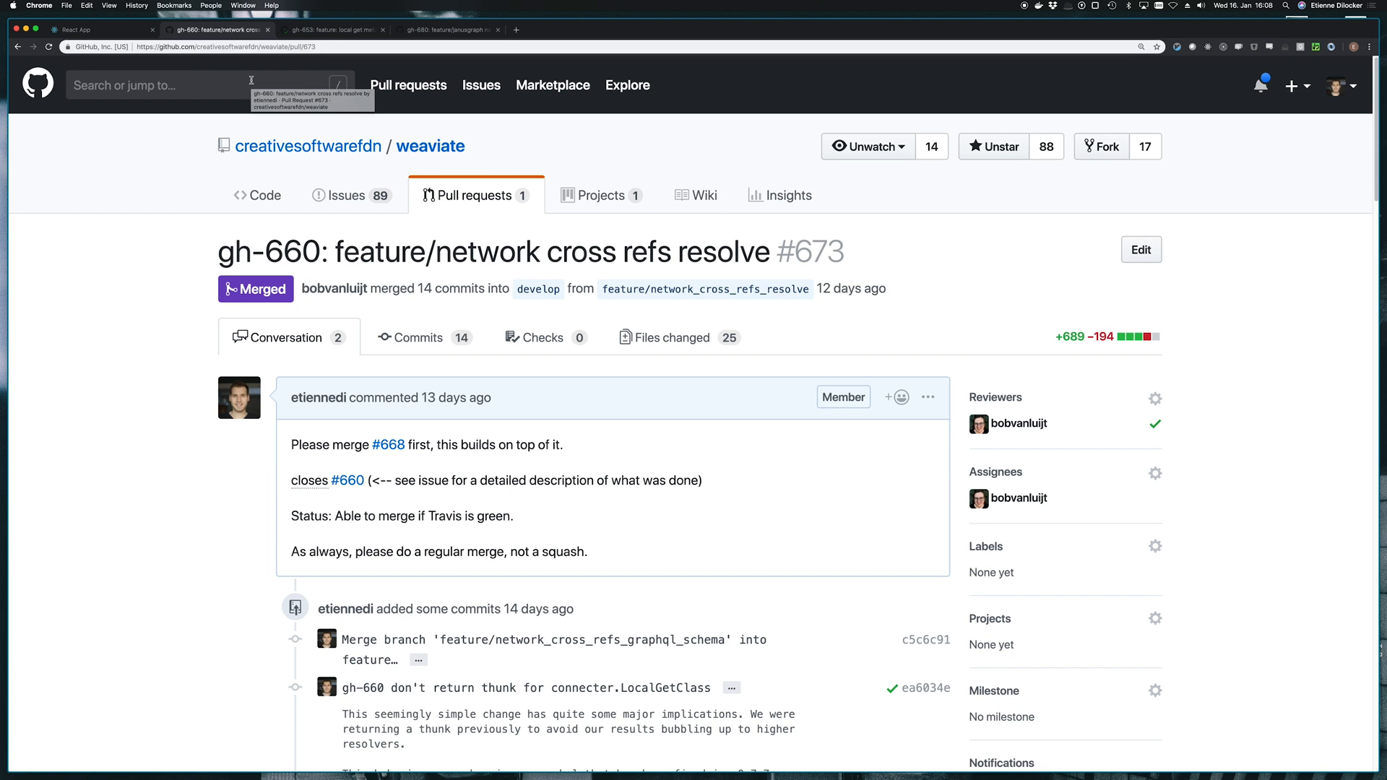
mouse_move(524, 153)
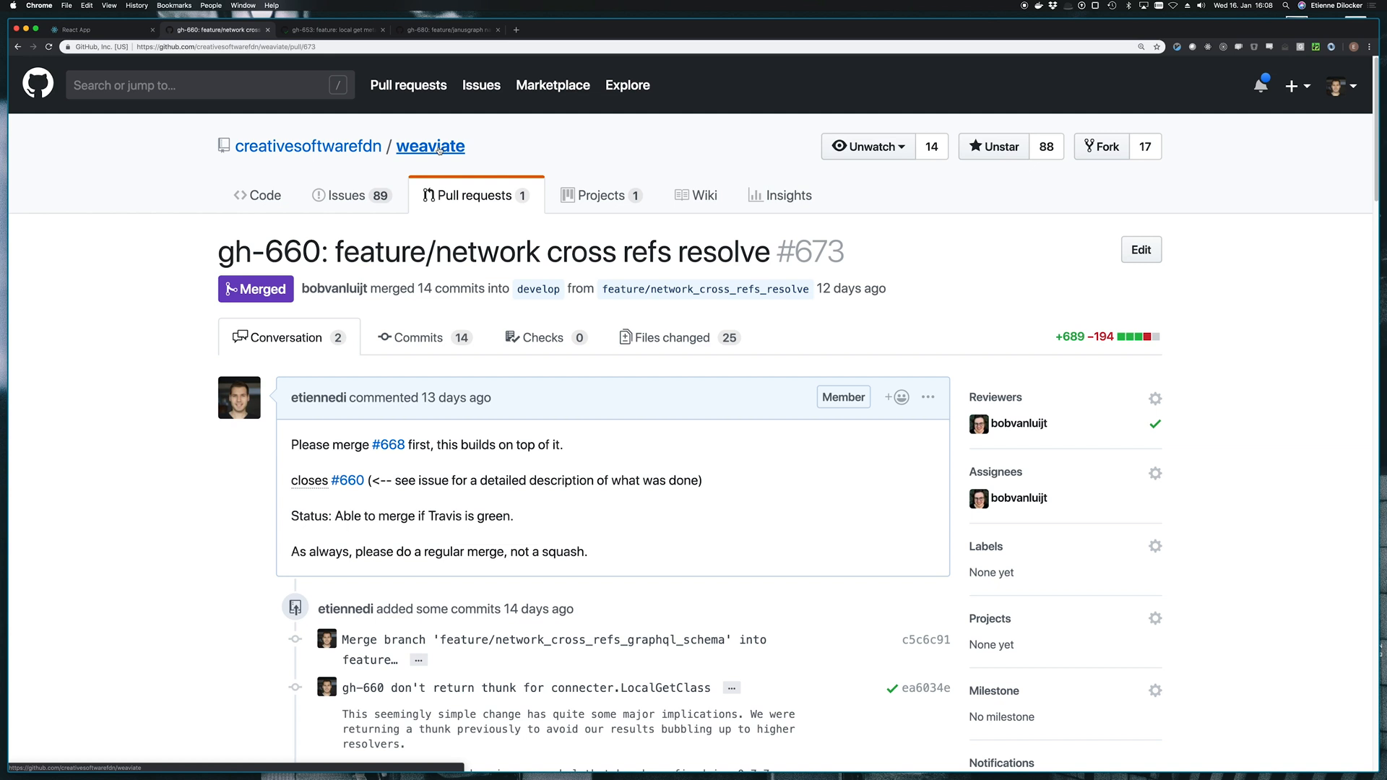
mouse_move(162, 257)
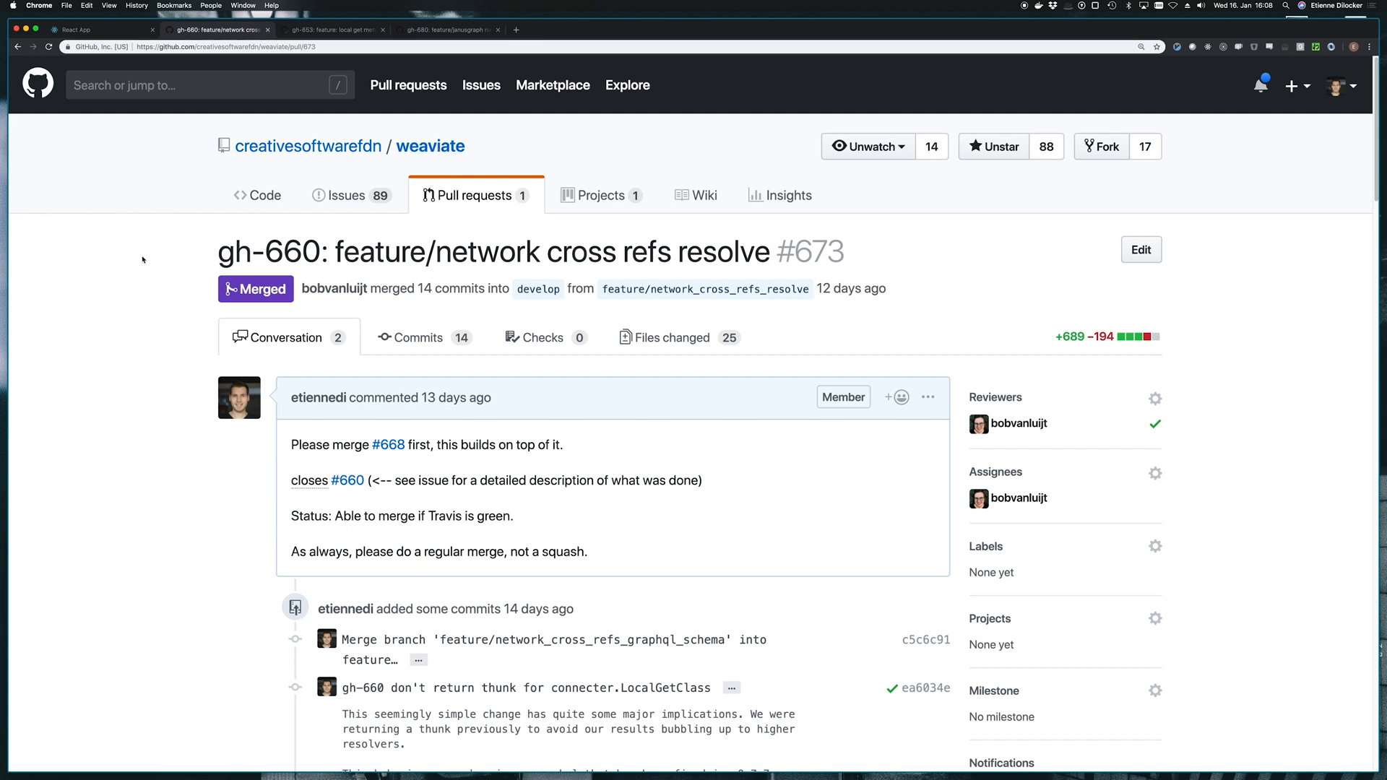
scroll("down", 3)
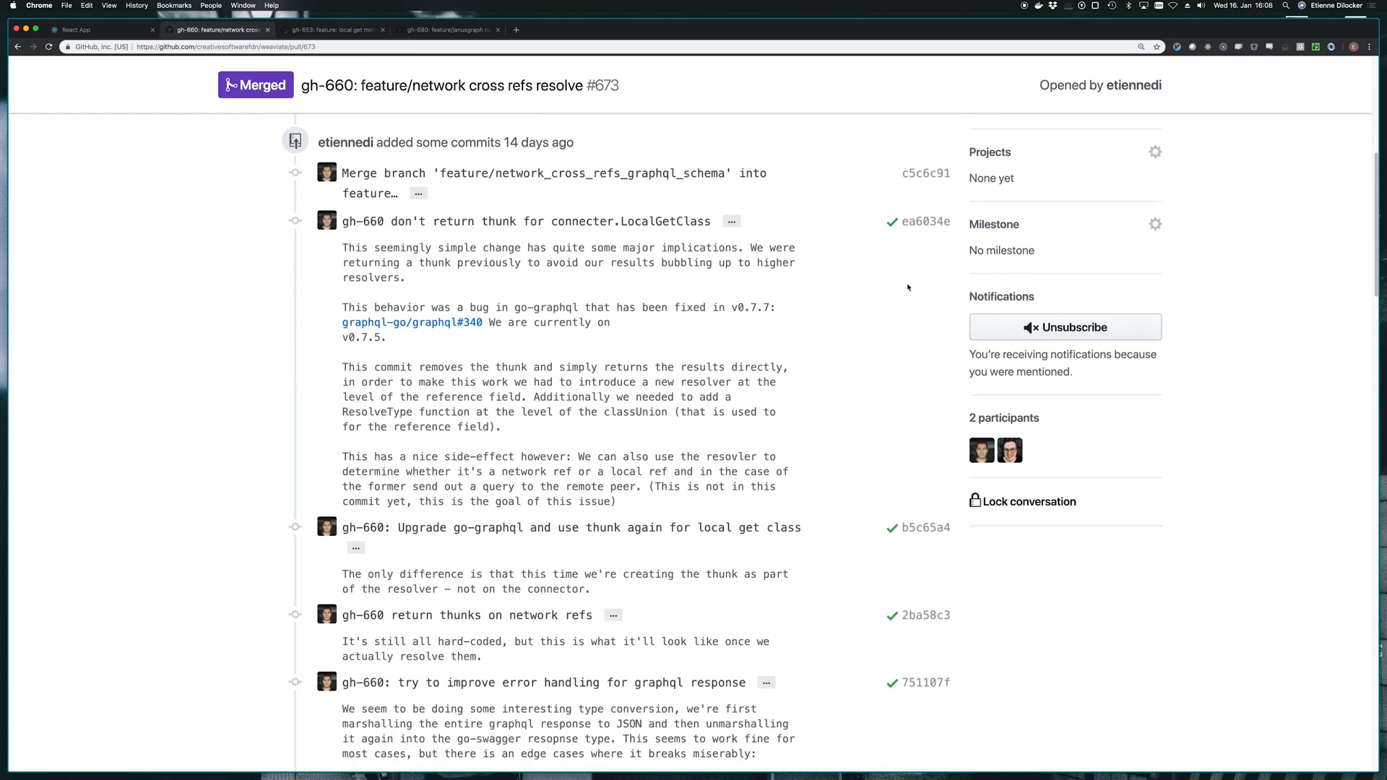
scroll("down", 3)
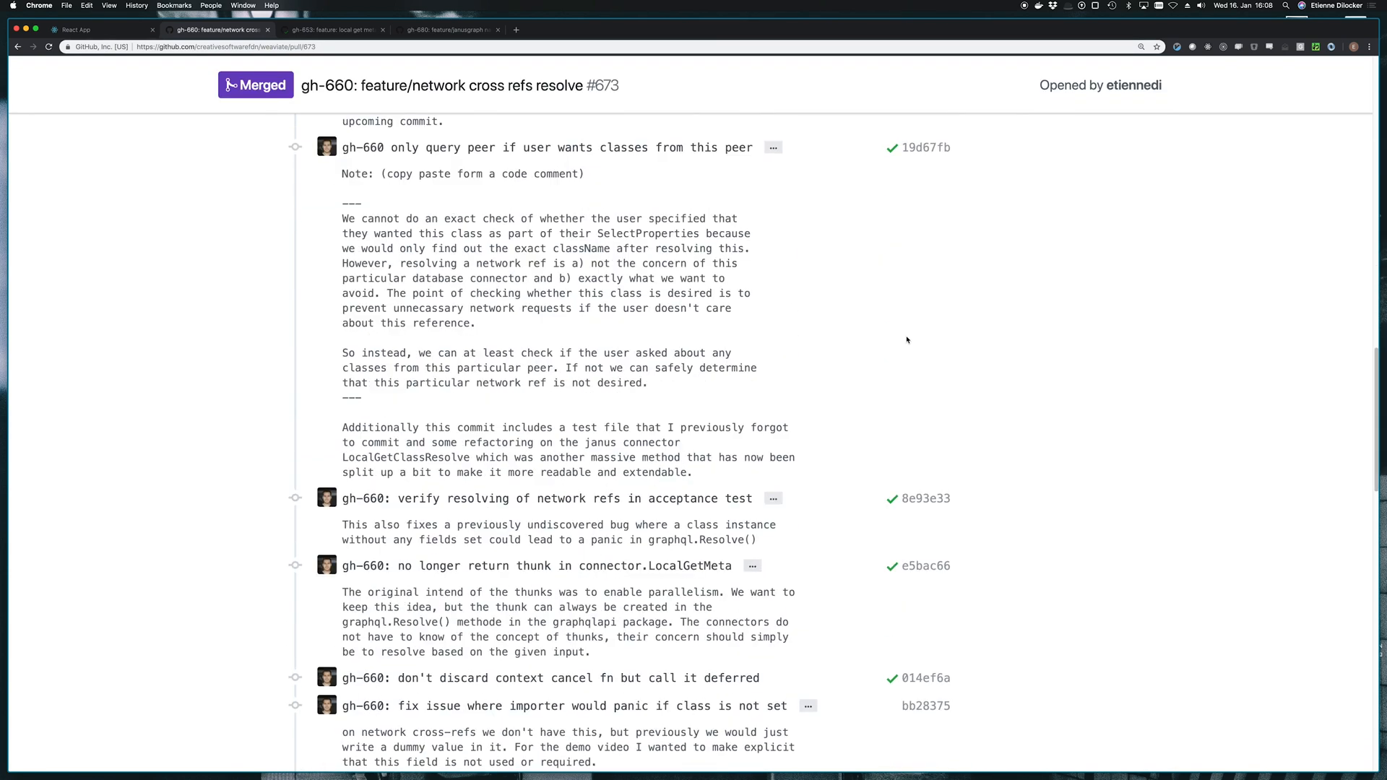
scroll("down", 3)
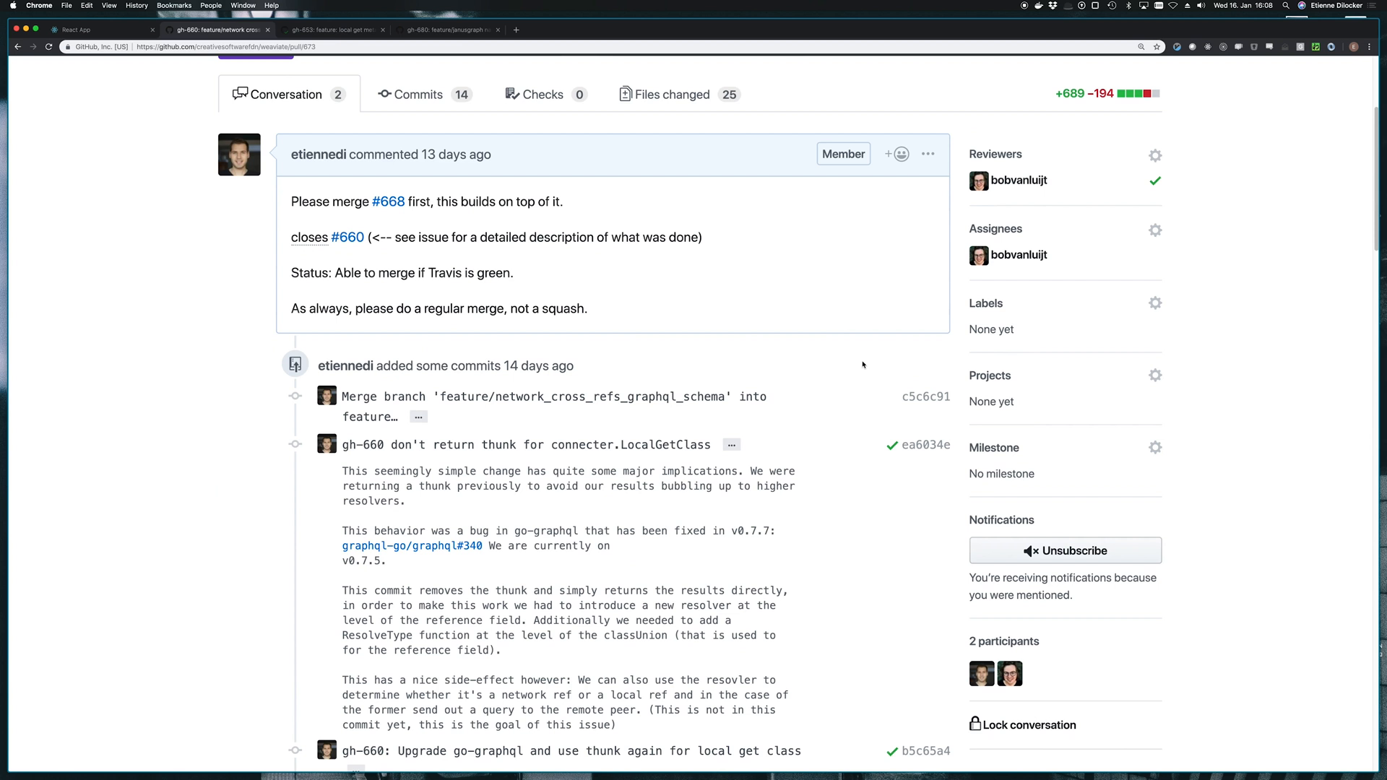
mouse_move(871, 449)
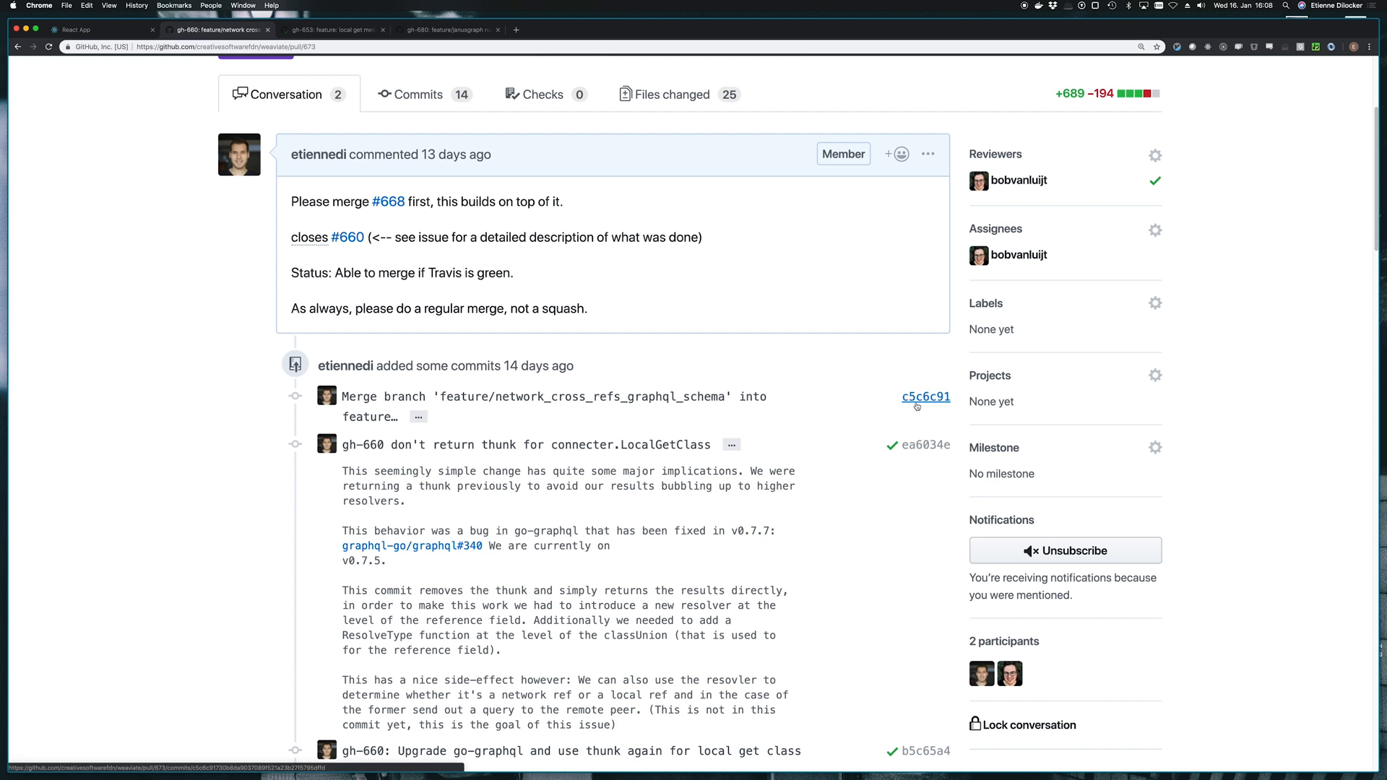
mouse_move(917, 429)
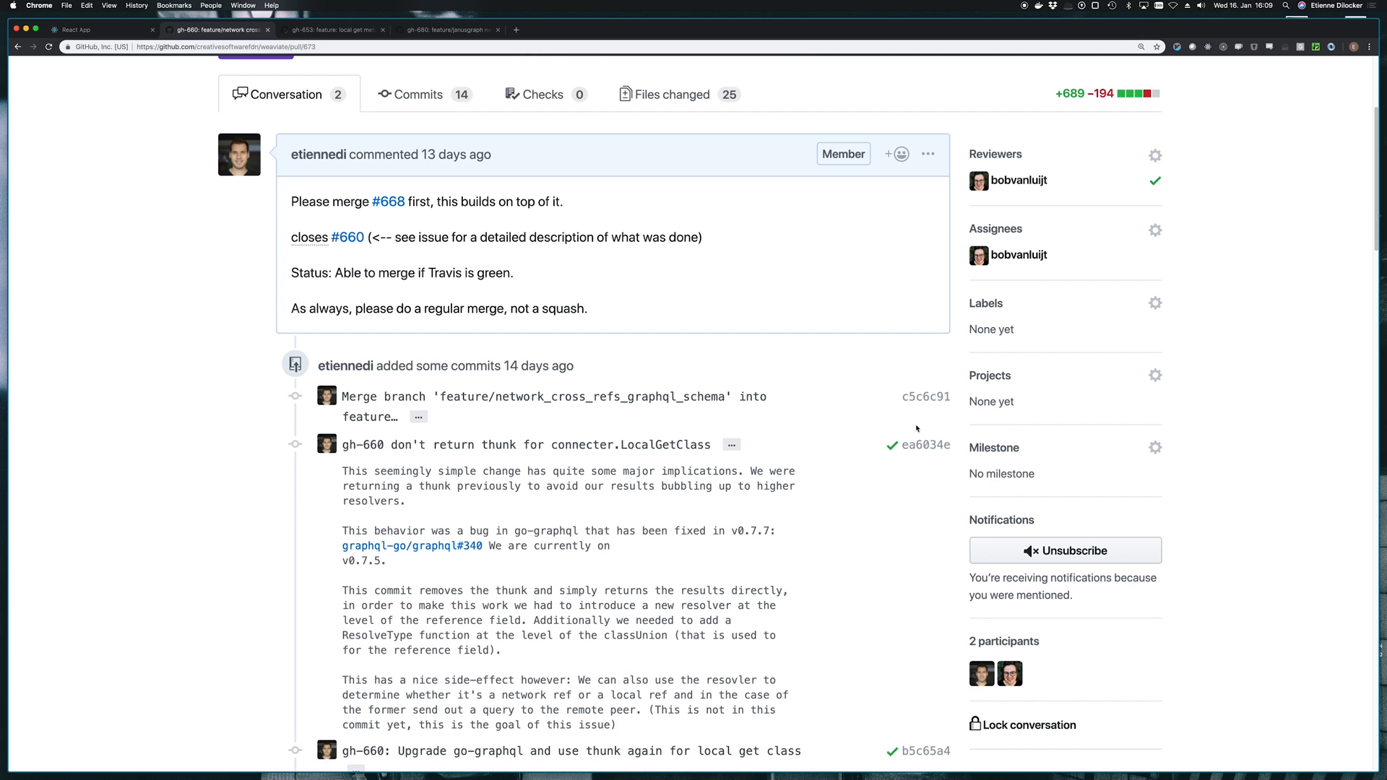
mouse_move(899, 424)
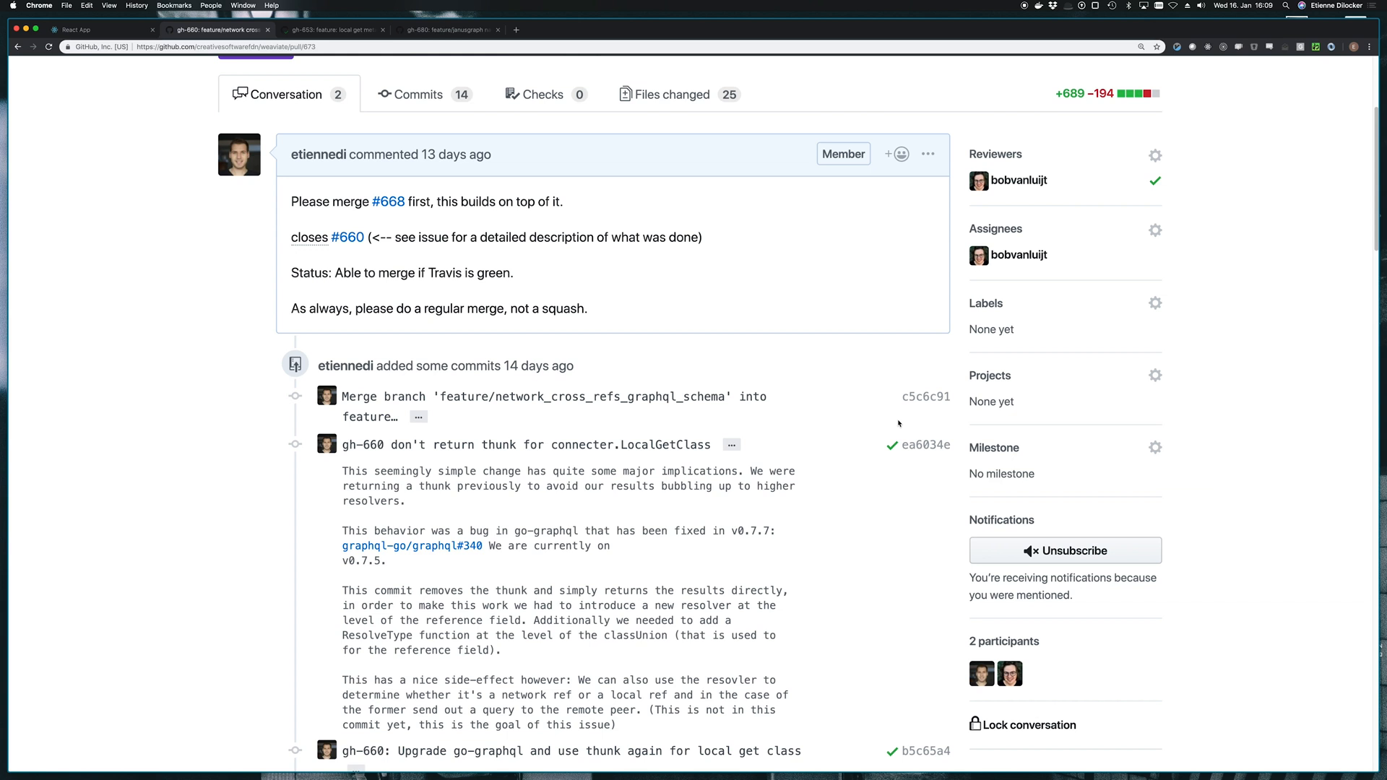
scroll("down", 3)
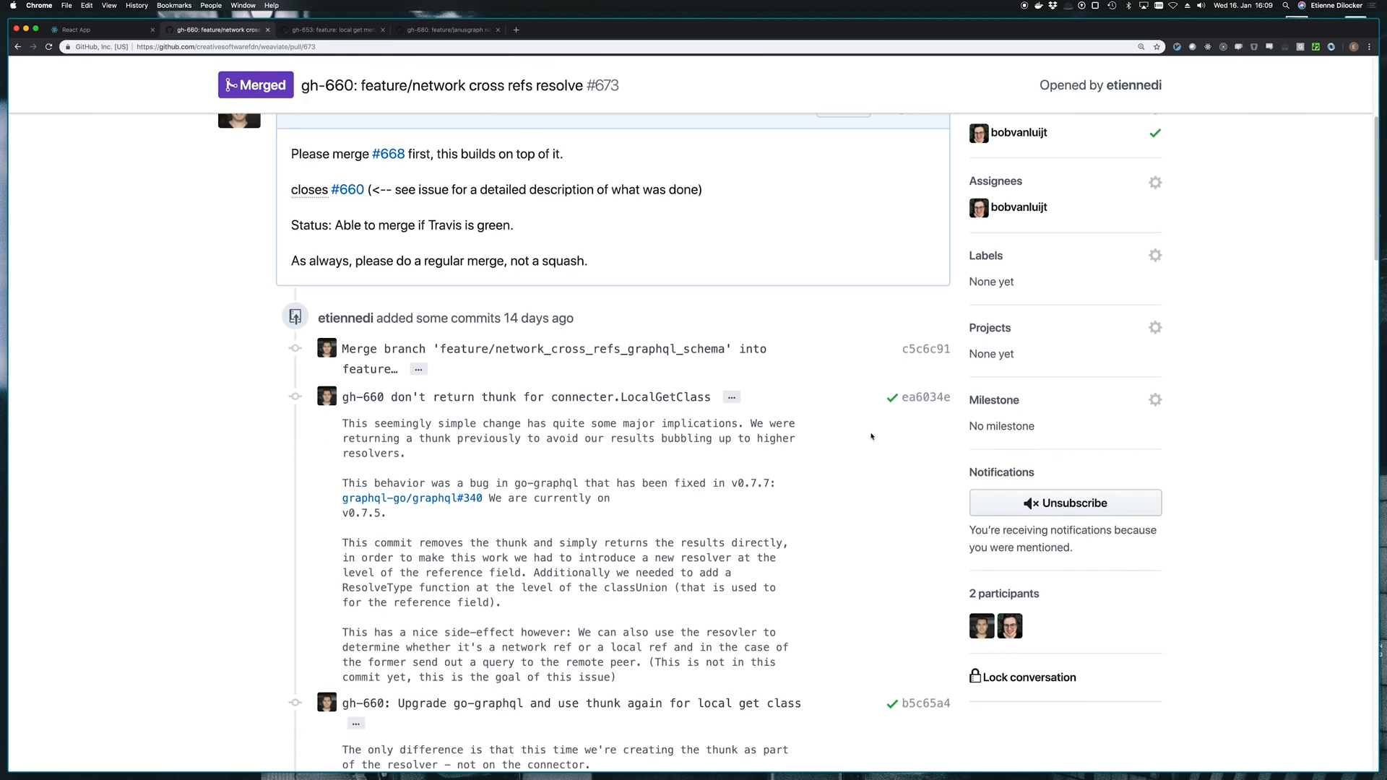
scroll("down", 3)
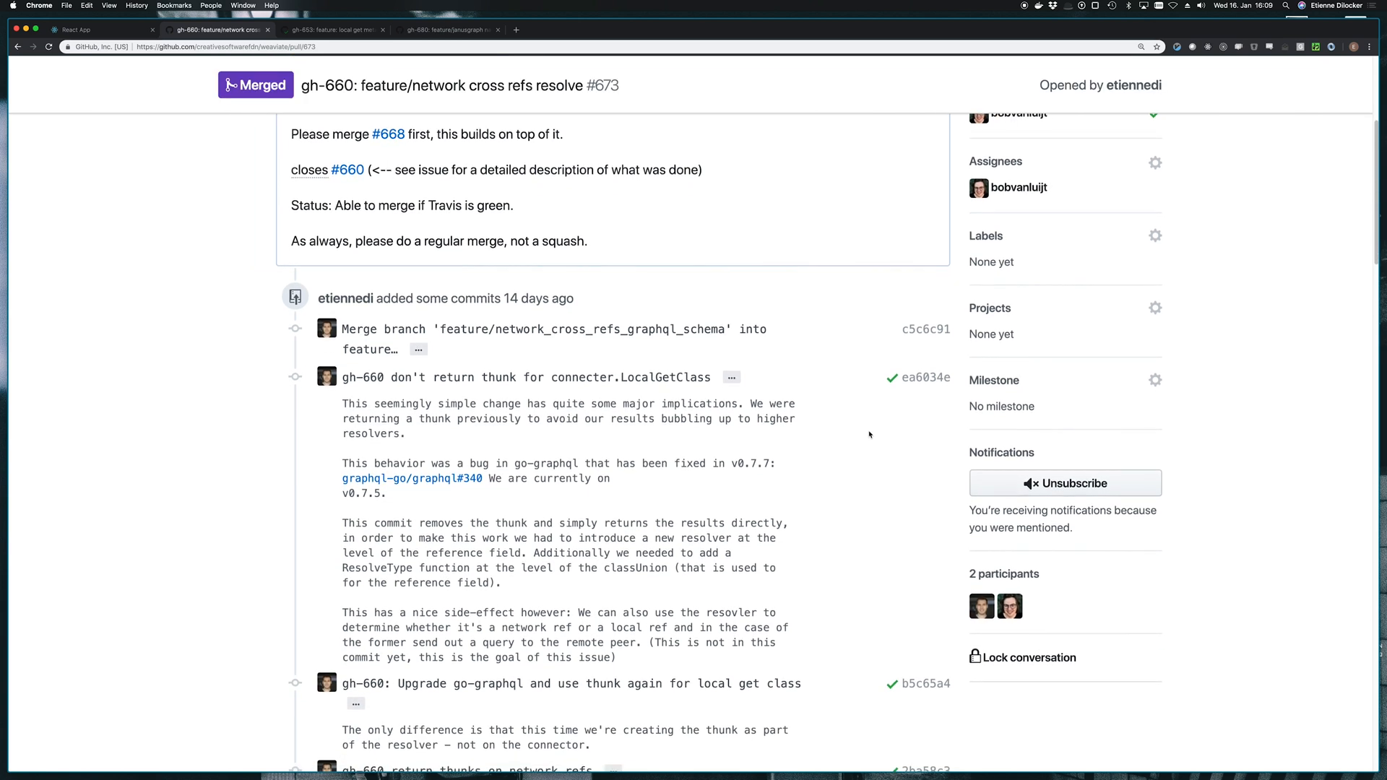
scroll("down", 3)
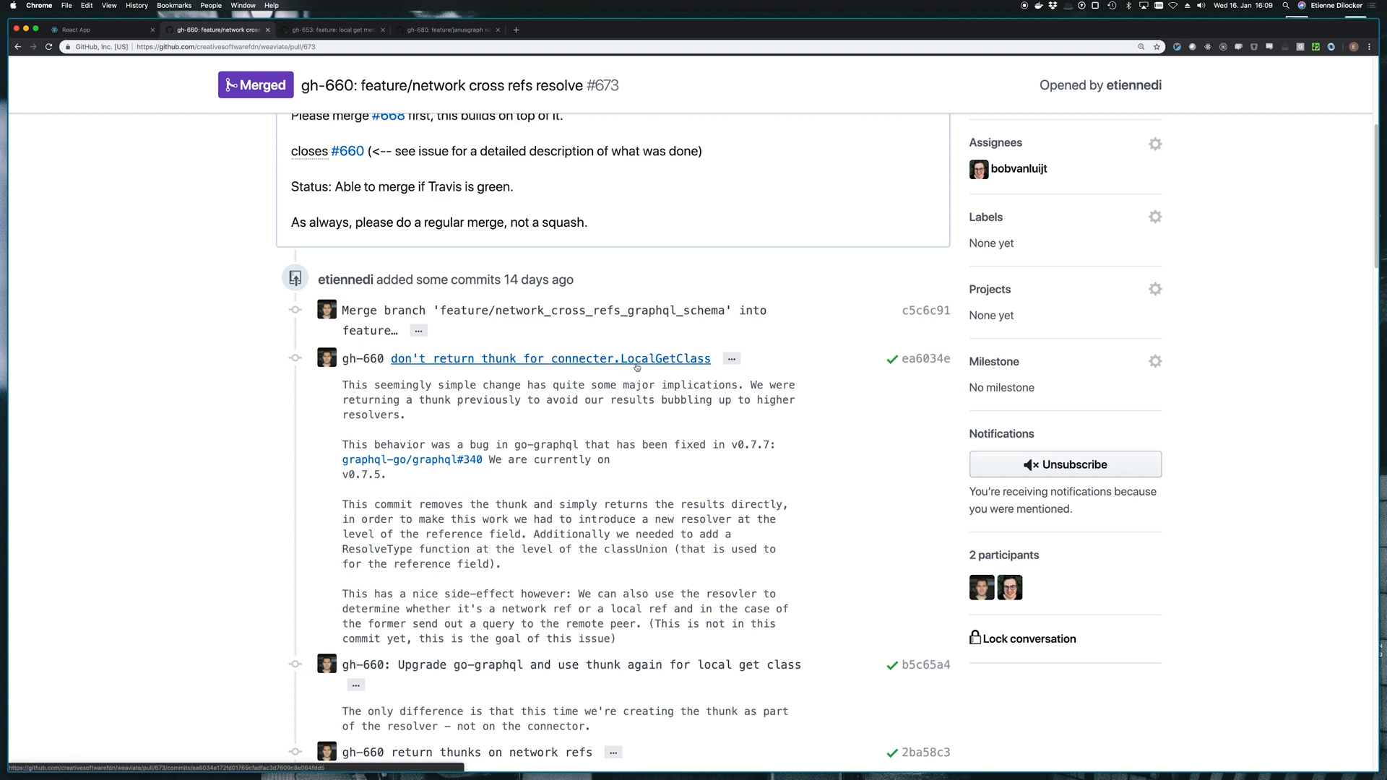
scroll("down", 3)
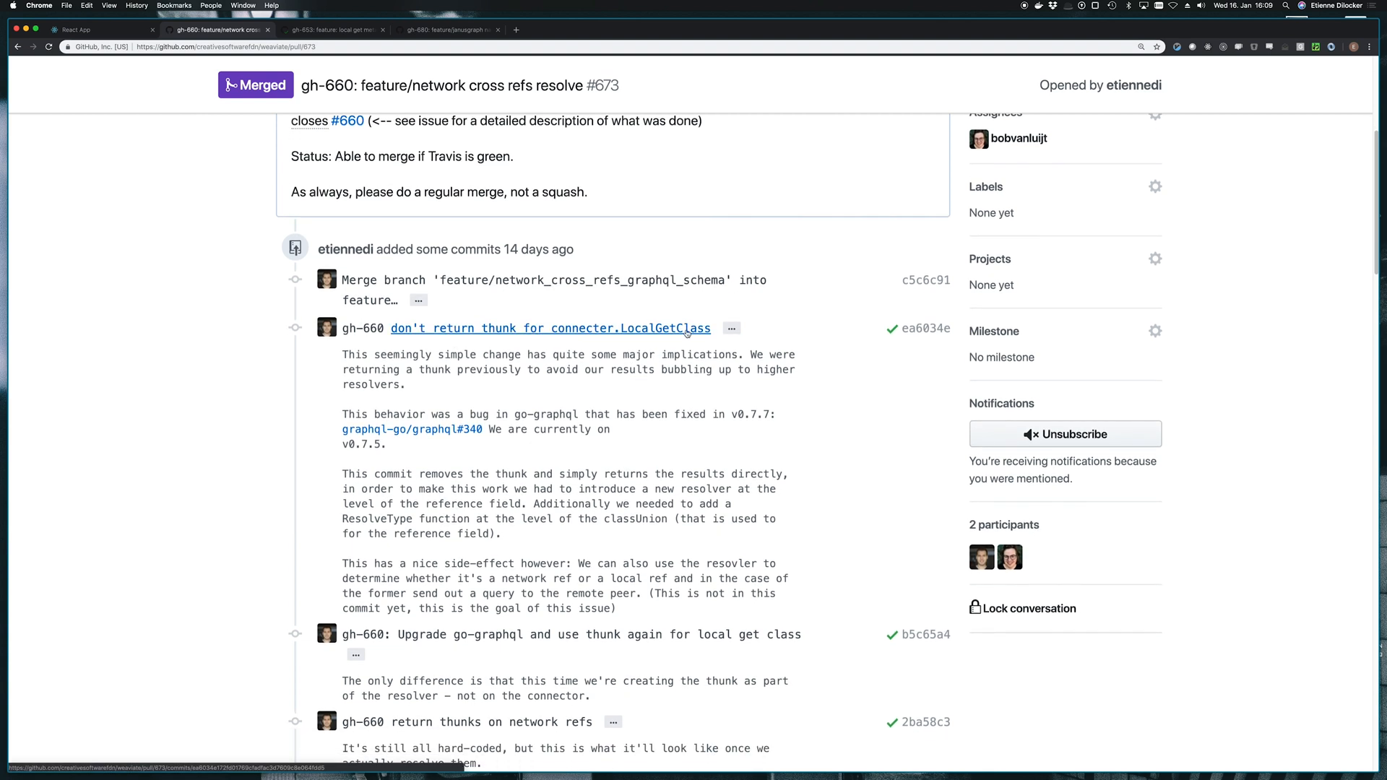
scroll("down", 3)
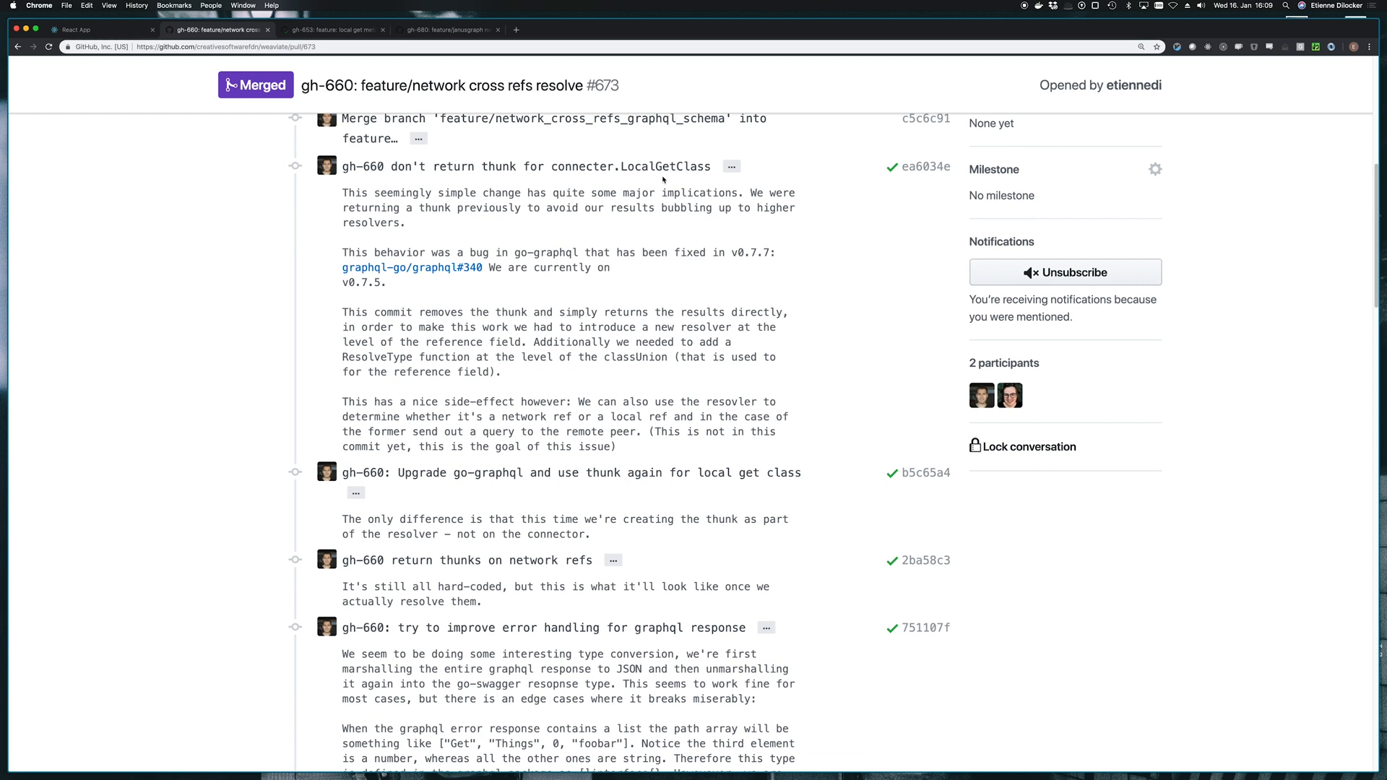
scroll("down", 3)
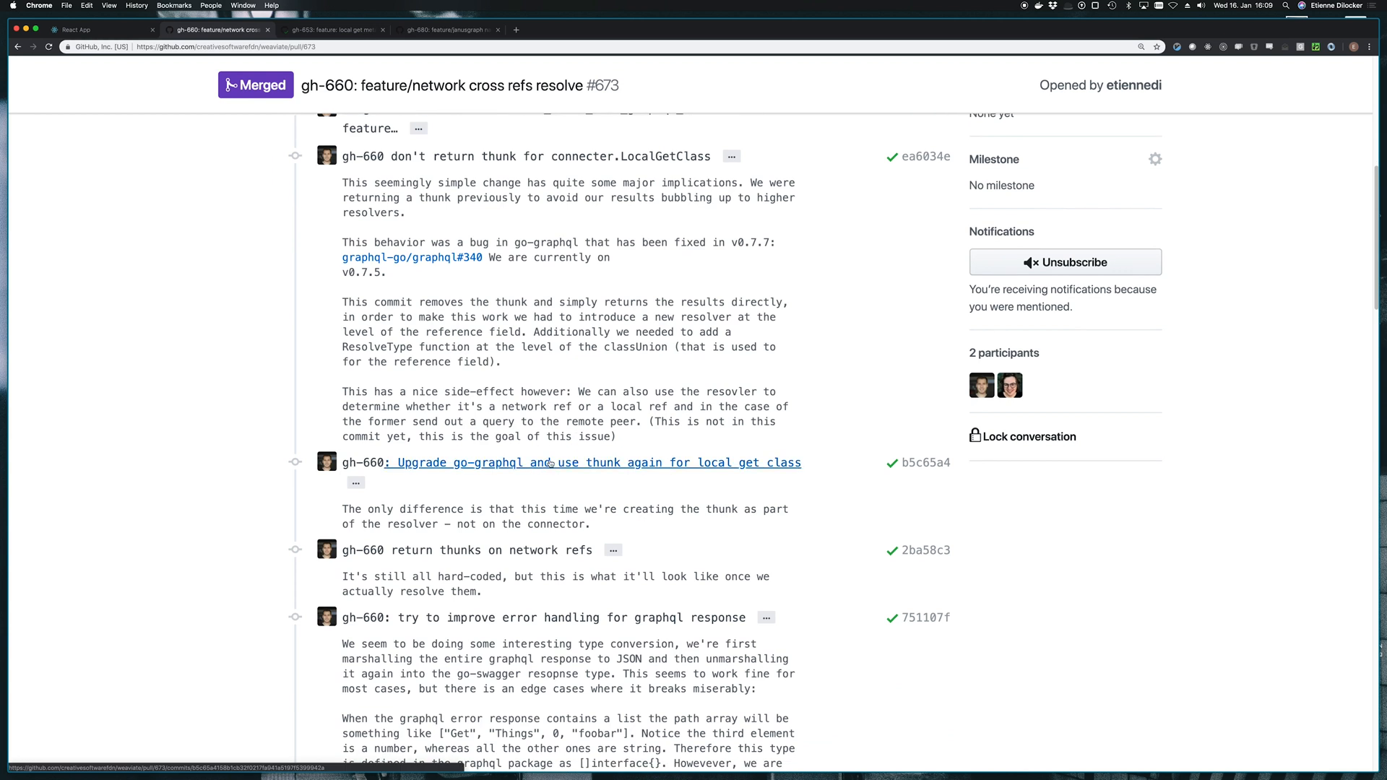
scroll("down", 3)
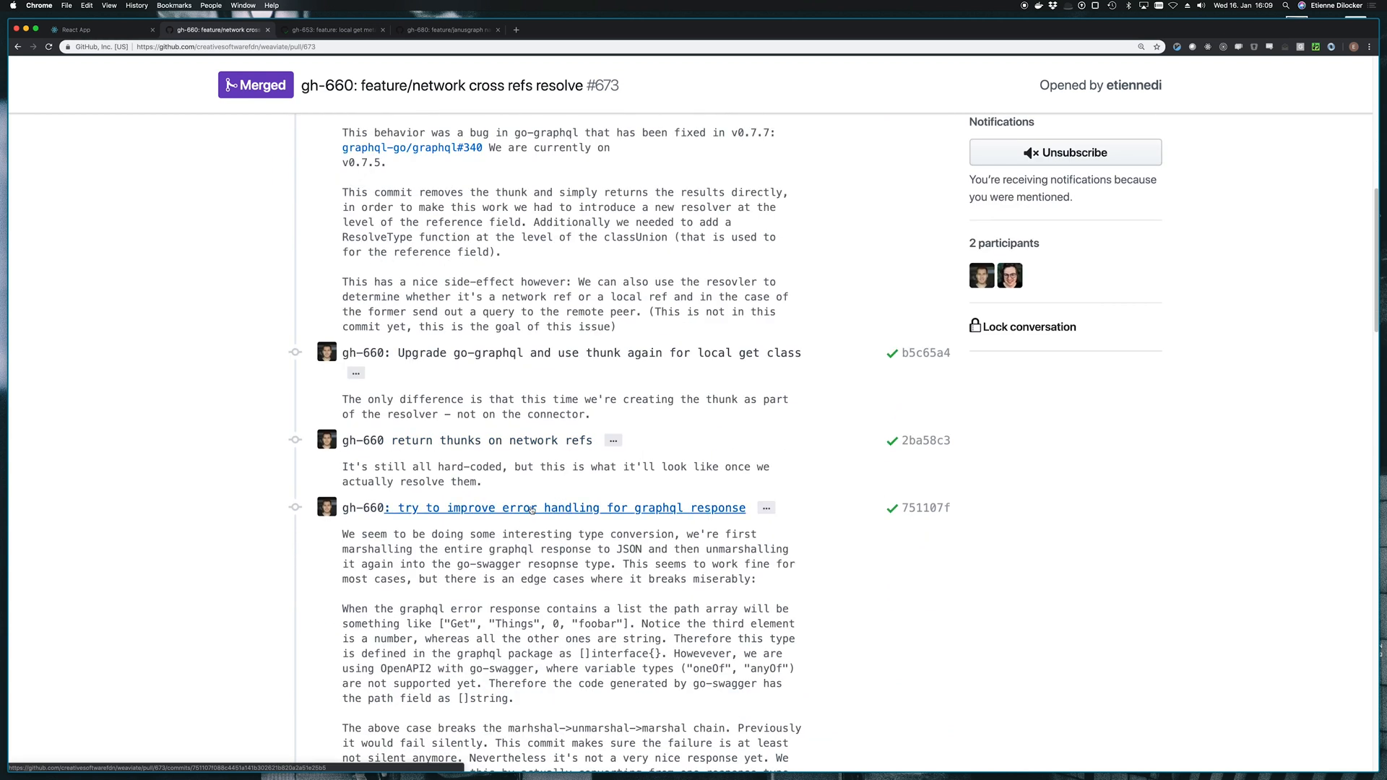
scroll("down", 3)
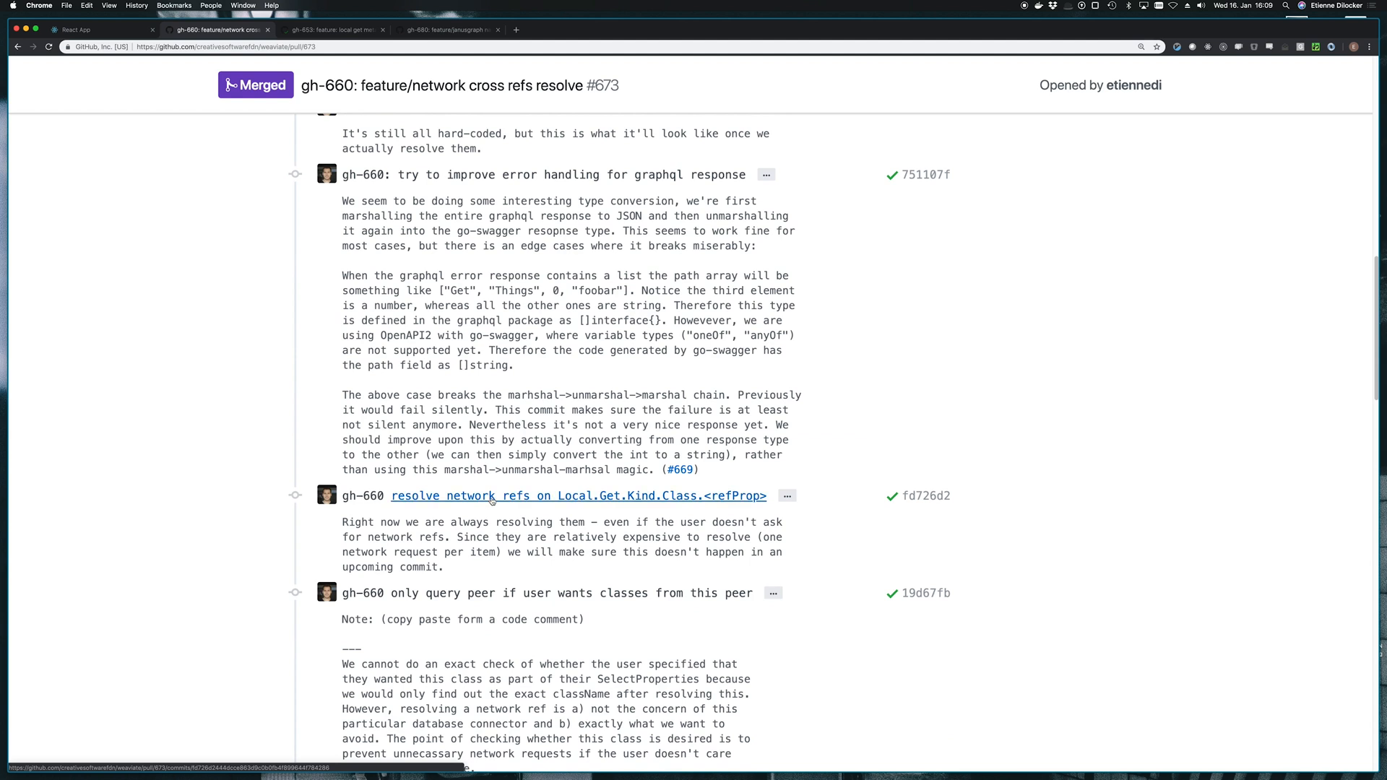
scroll("down", 3)
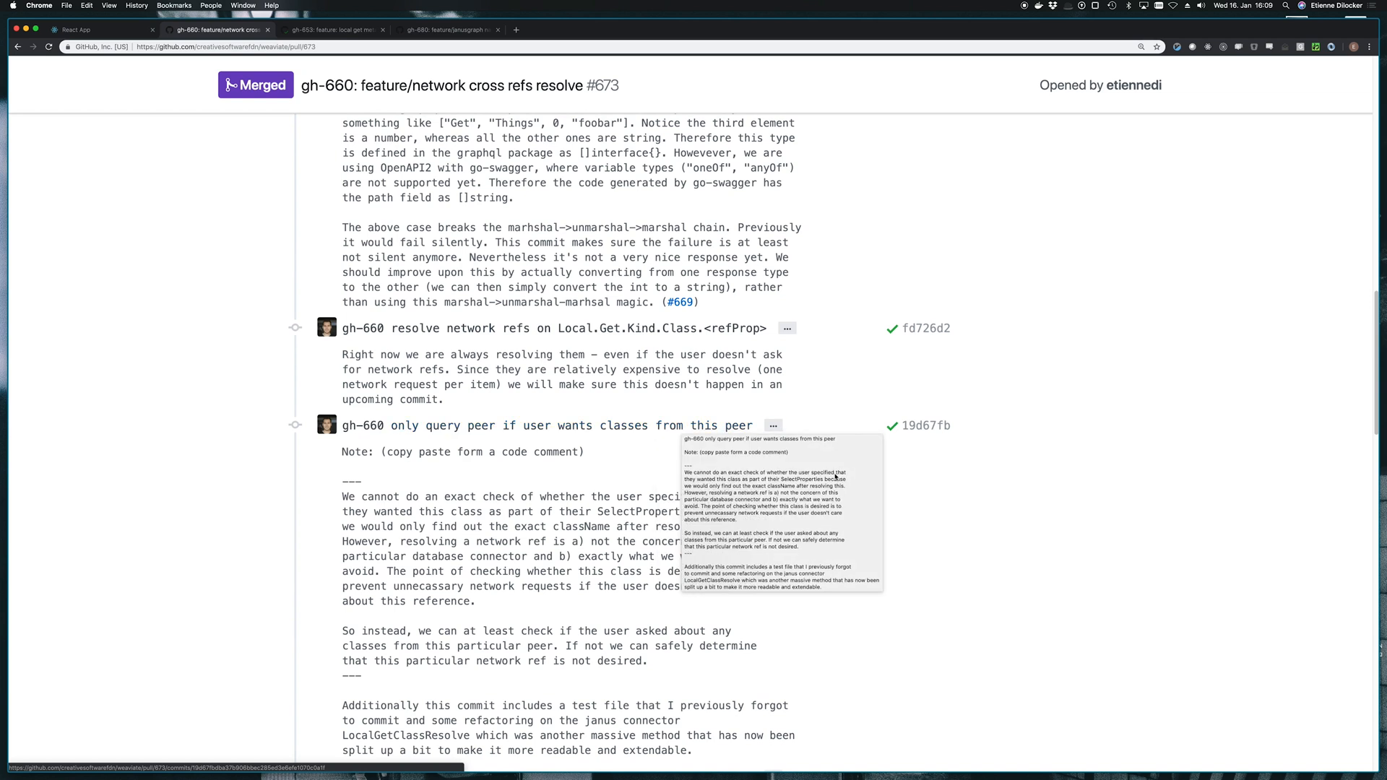
scroll("down", 3)
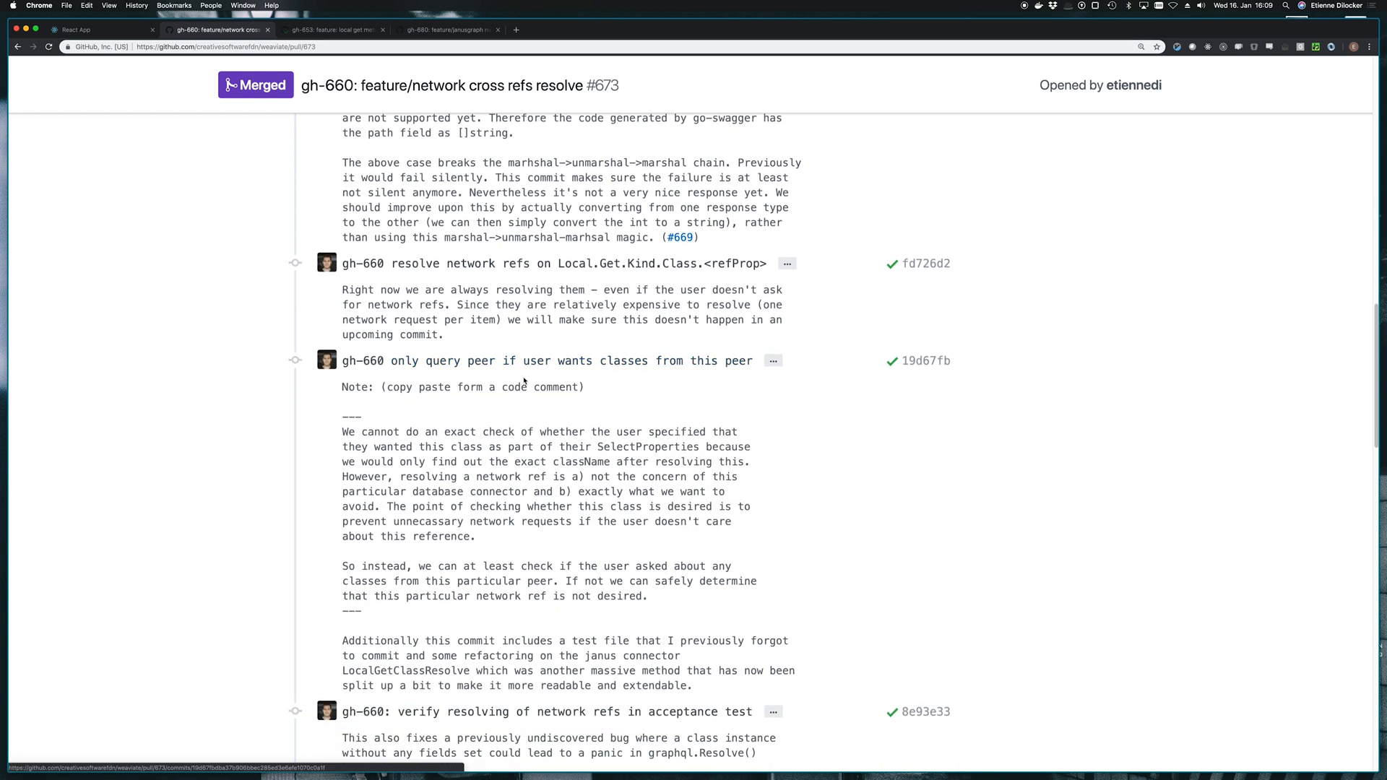
scroll("down", 3)
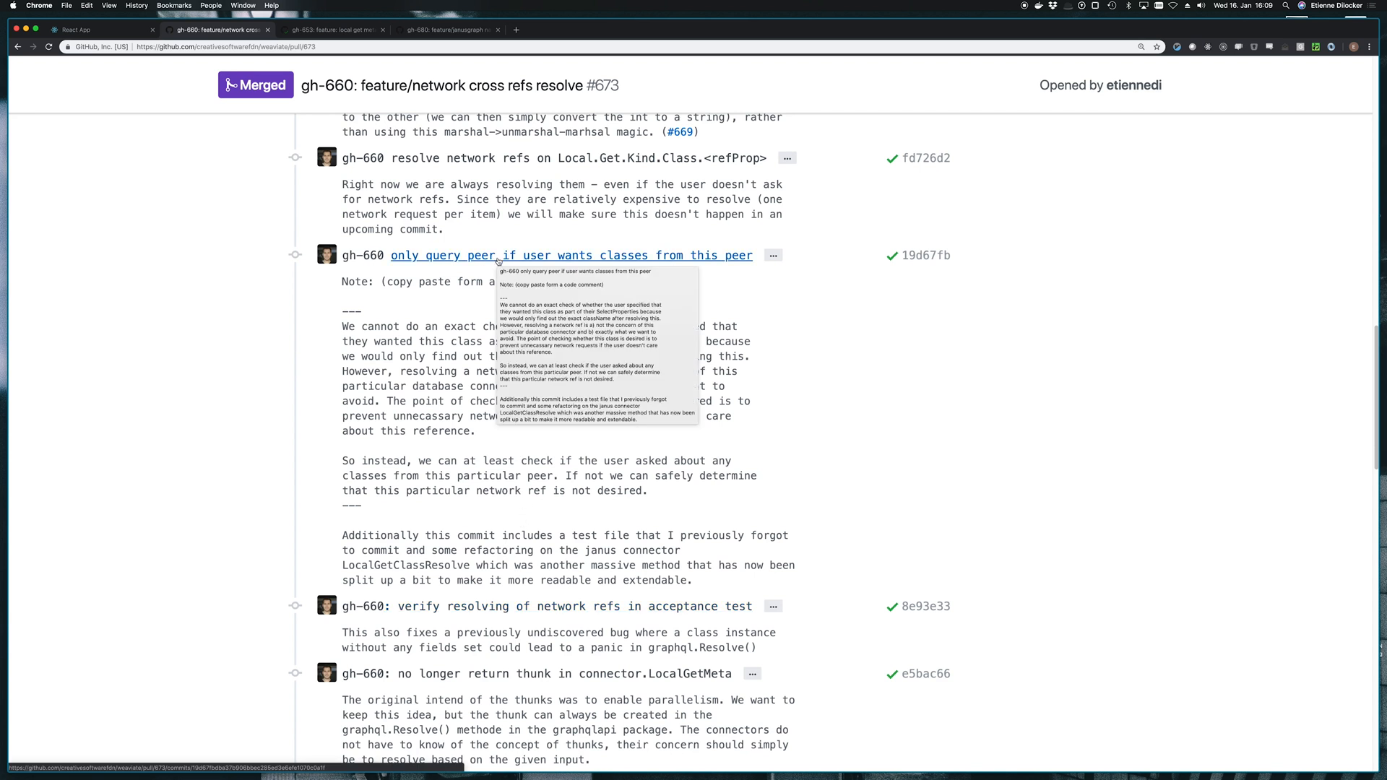
mouse_move(481, 278)
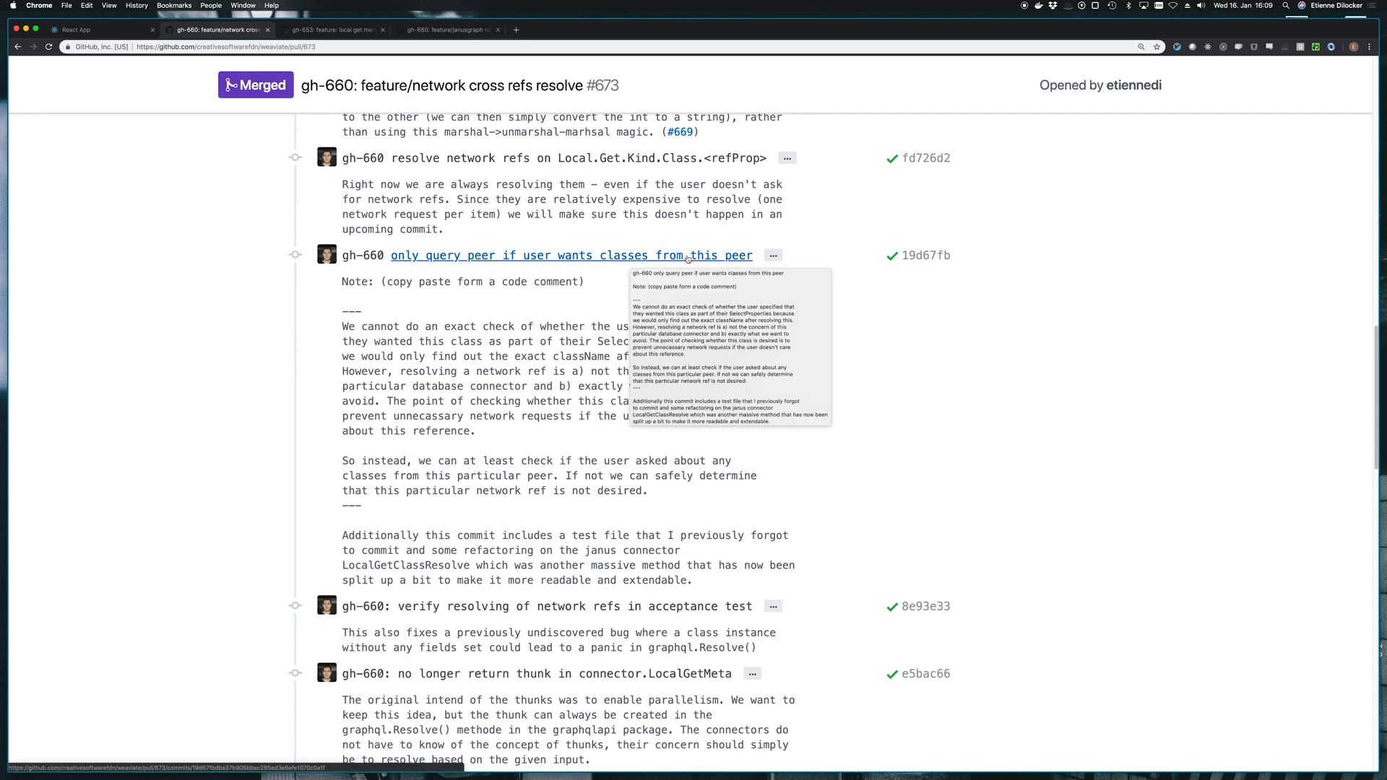
scroll("down", 3)
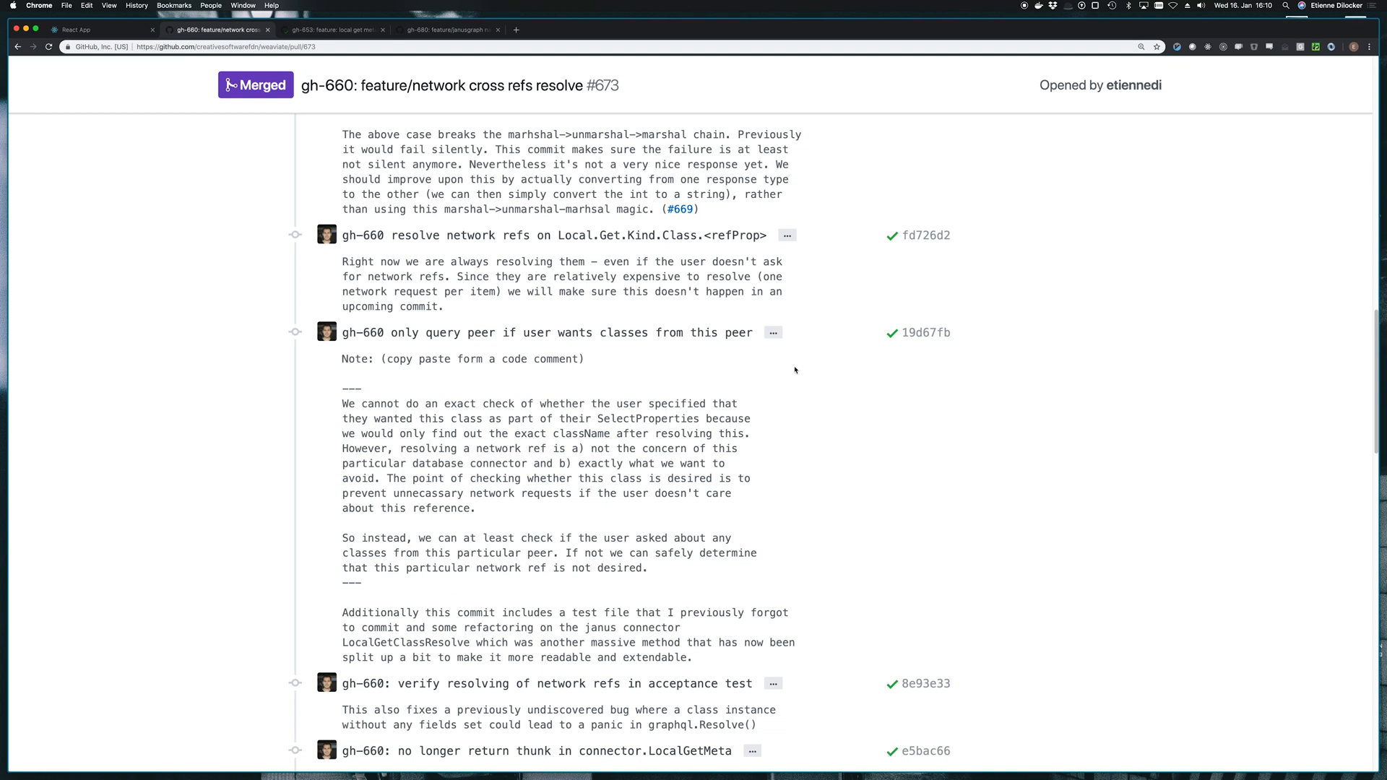
mouse_move(792, 371)
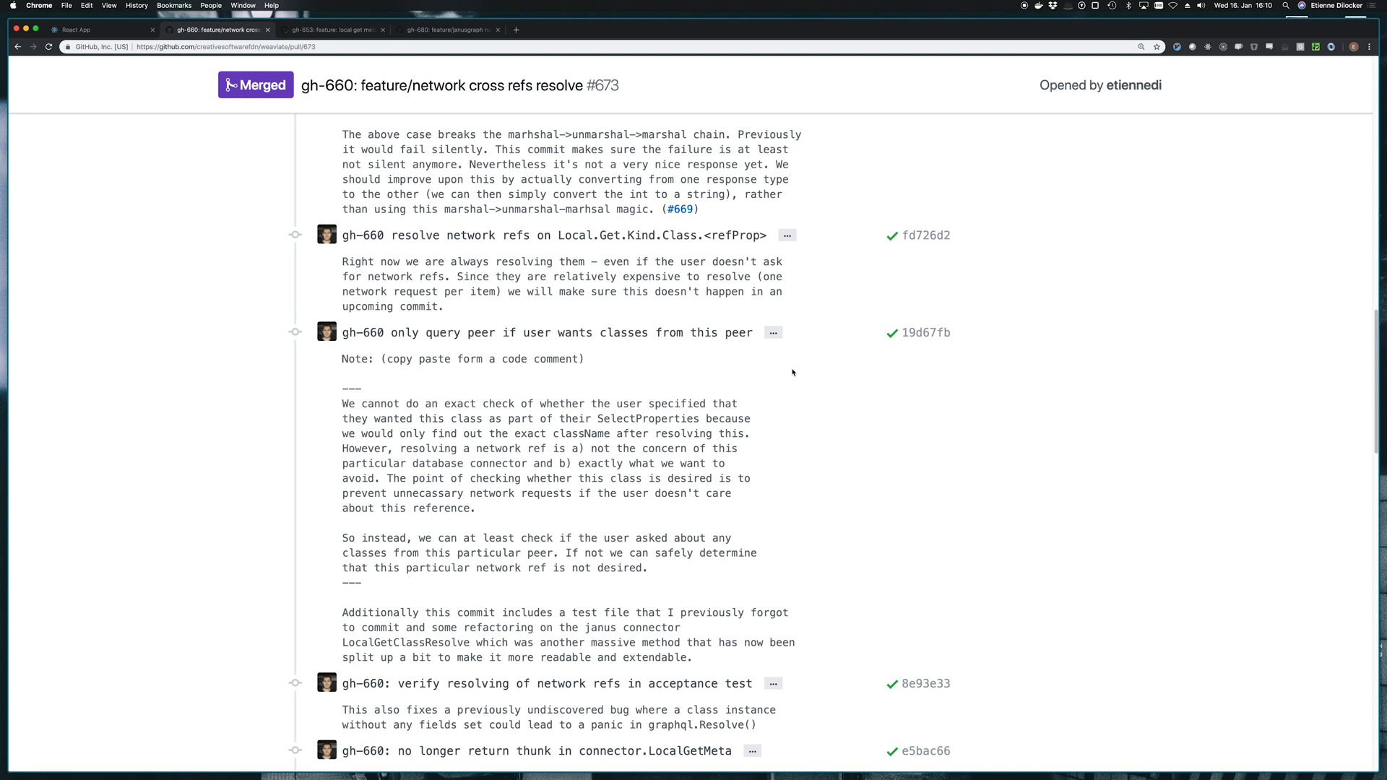
scroll("up", 3)
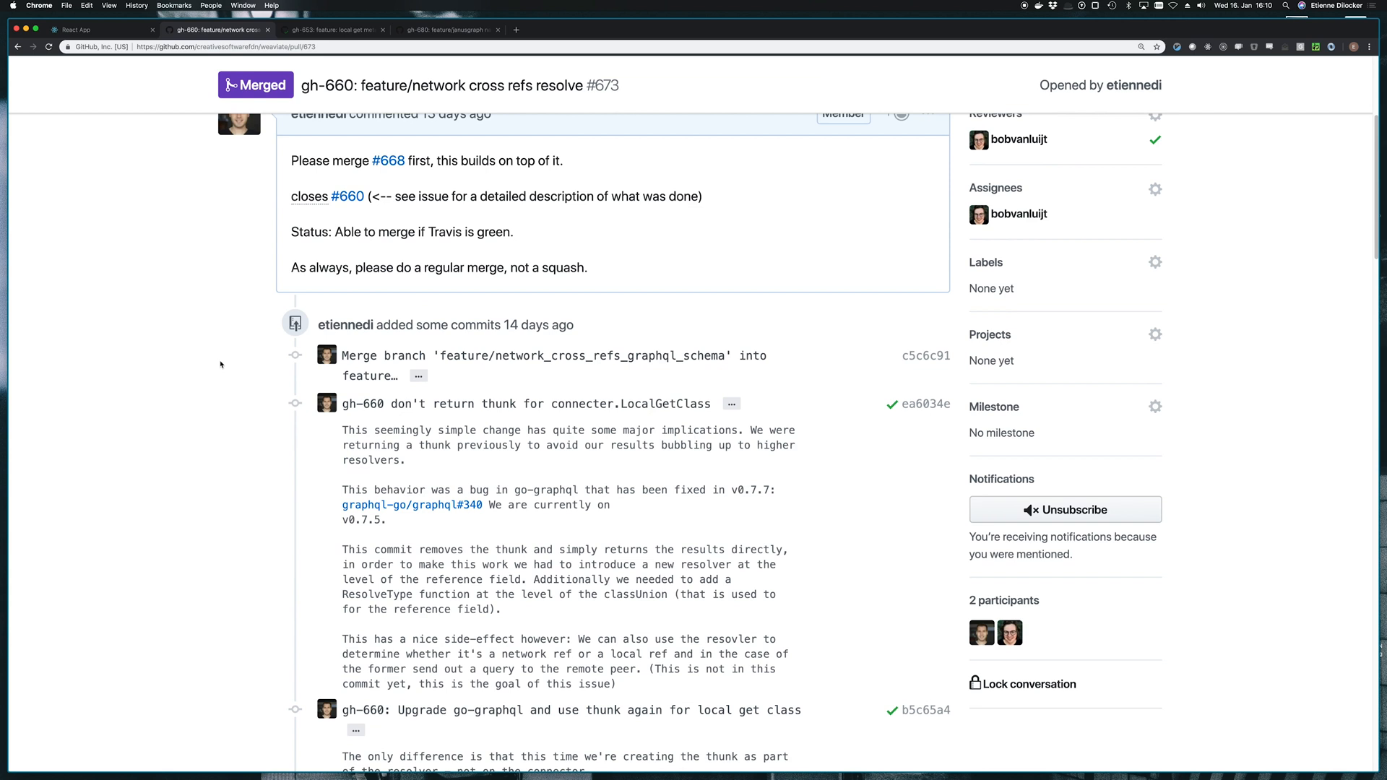
scroll("down", 3)
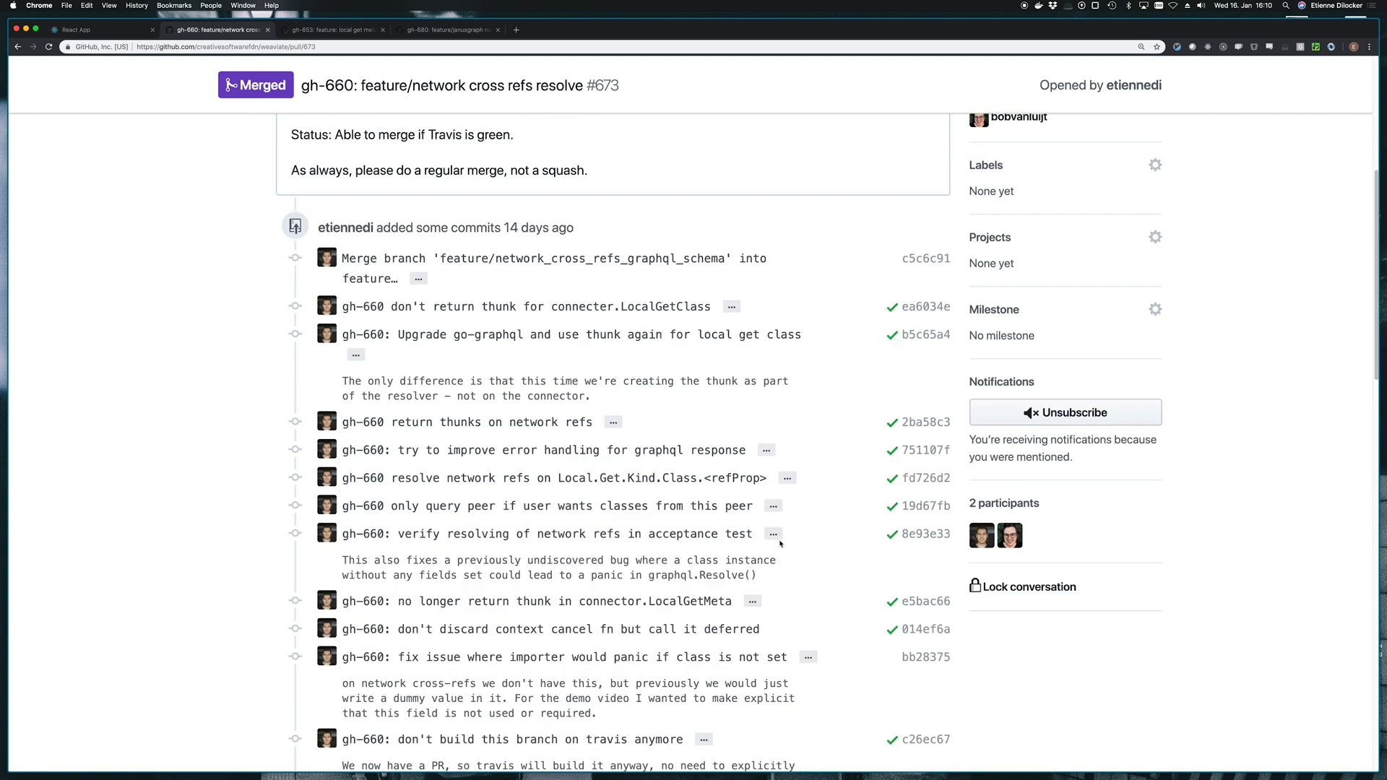
scroll("down", 3)
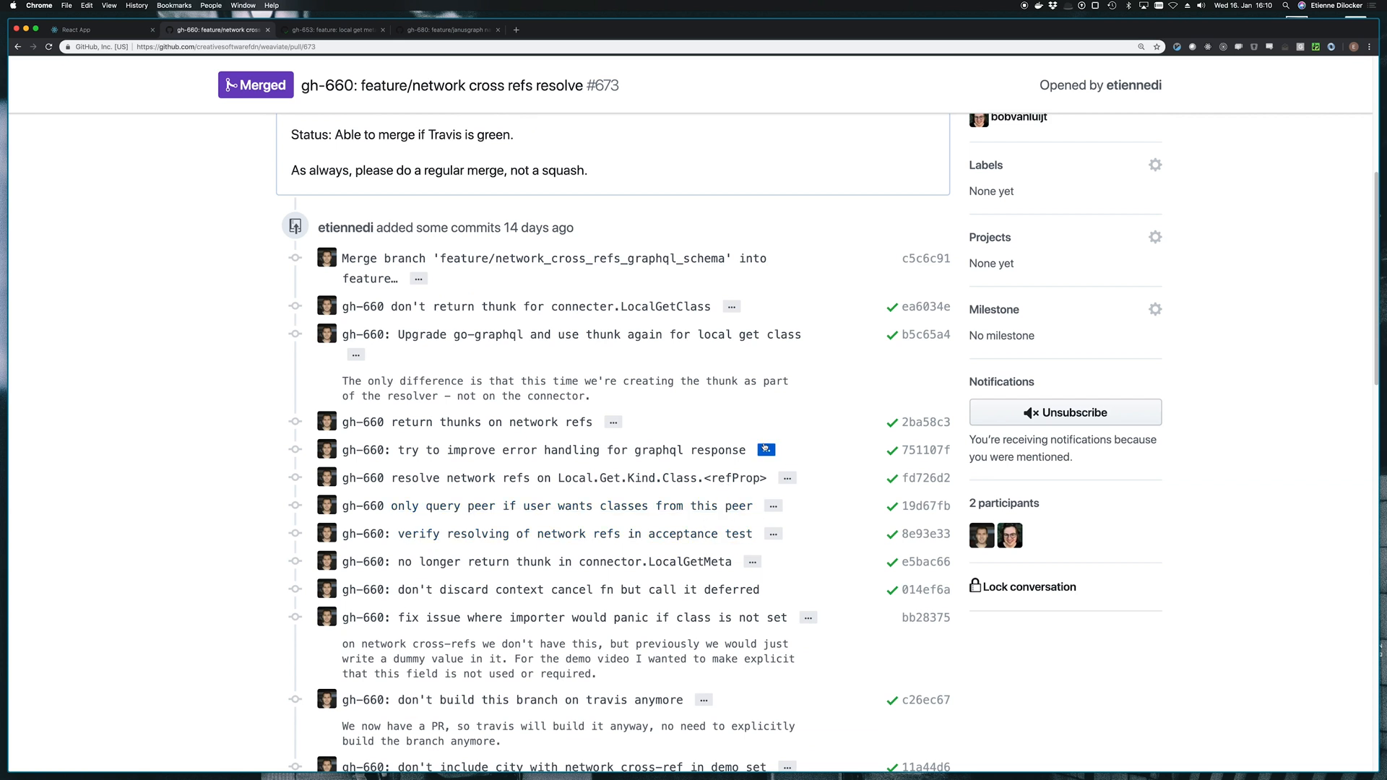
left_click(765, 450)
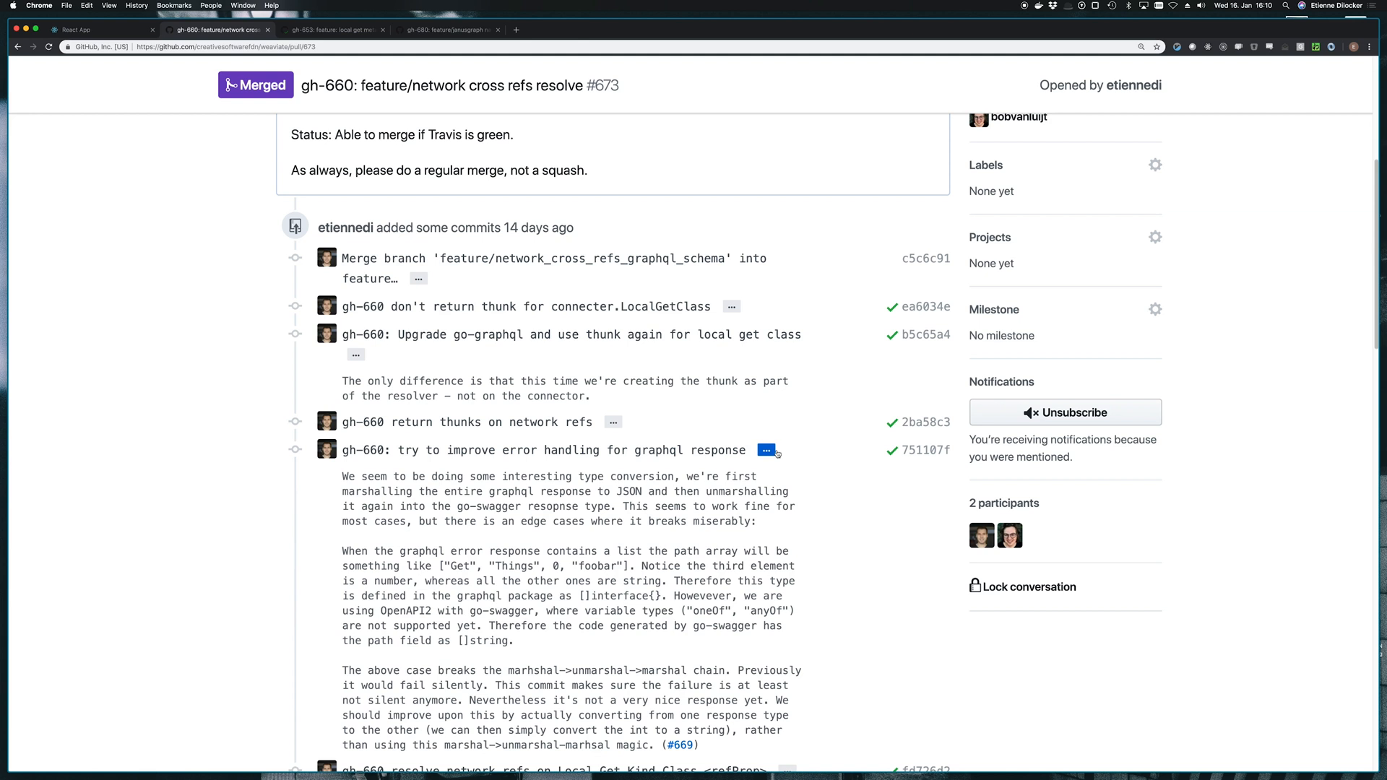
scroll("down", 3)
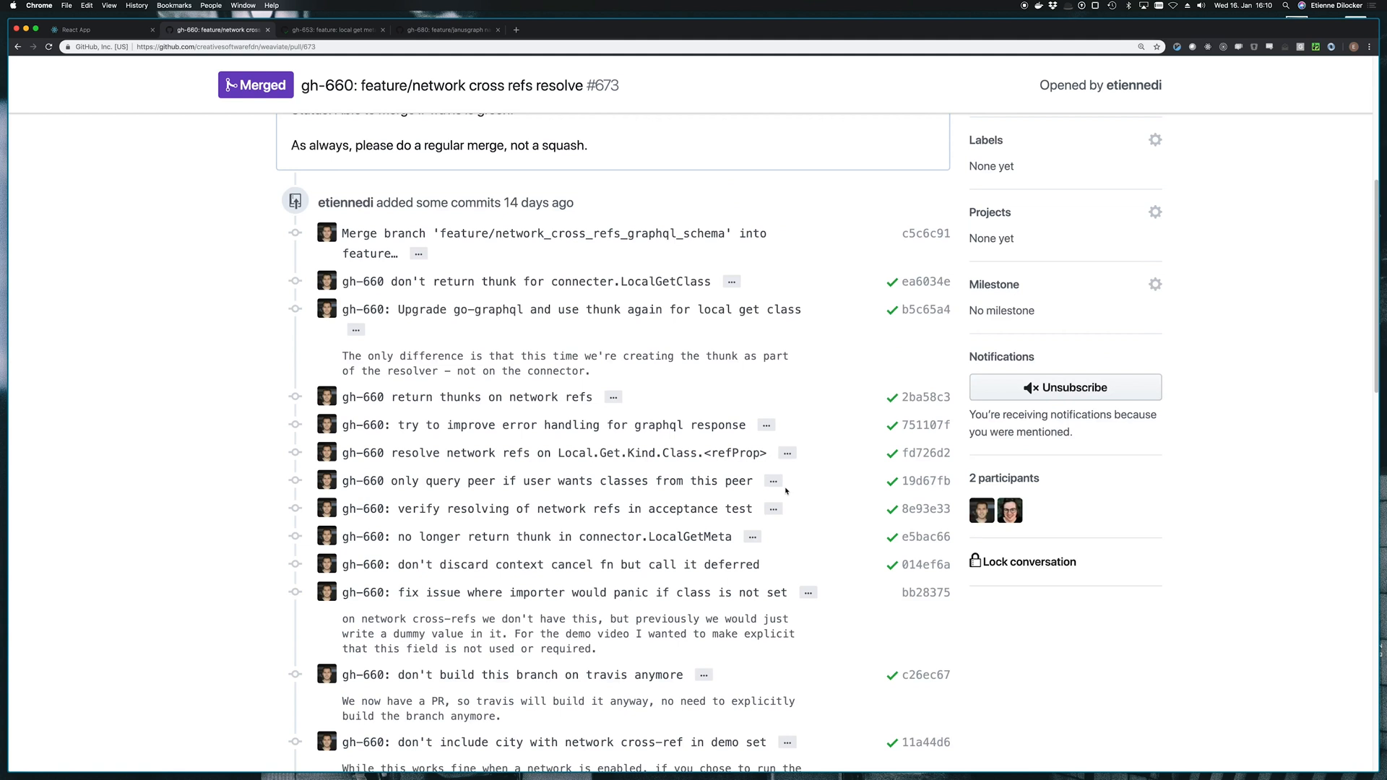
scroll("up", 3)
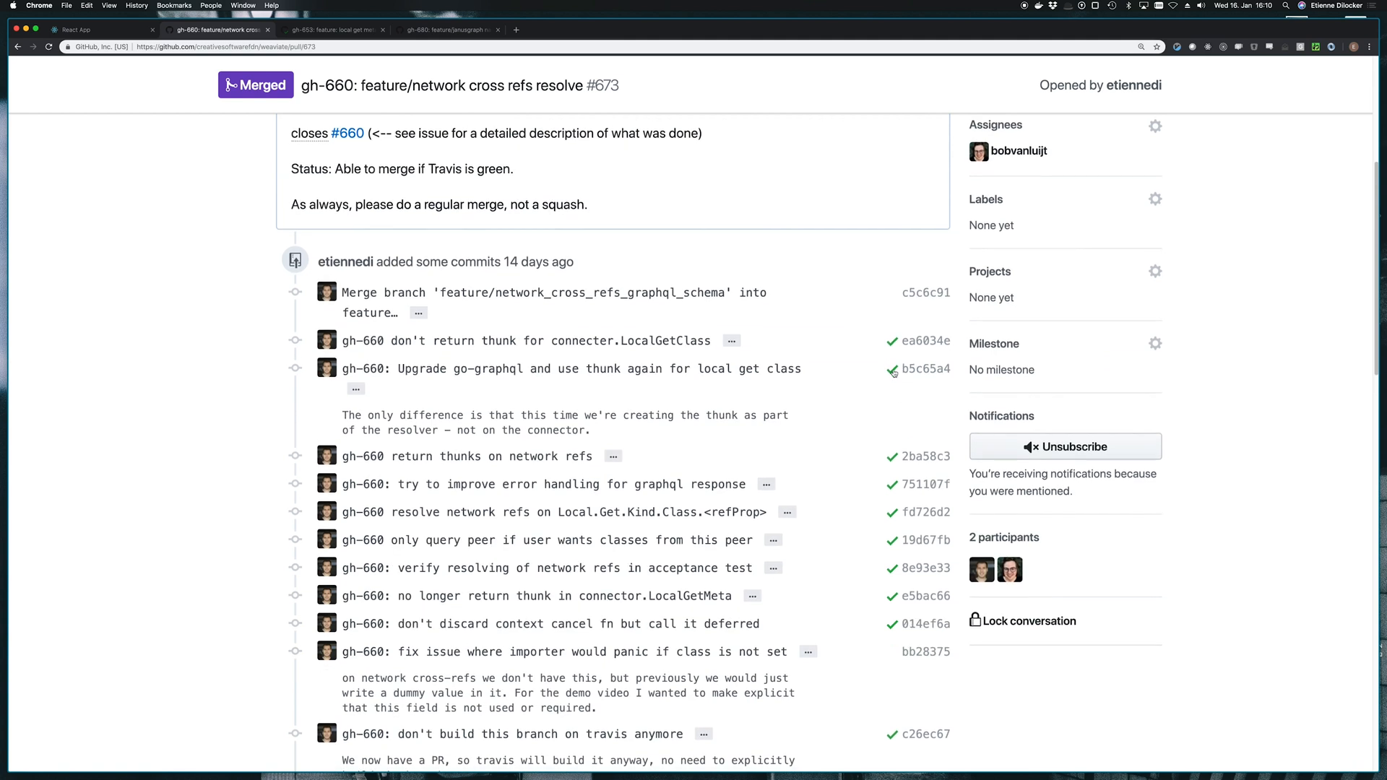
scroll("down", 3)
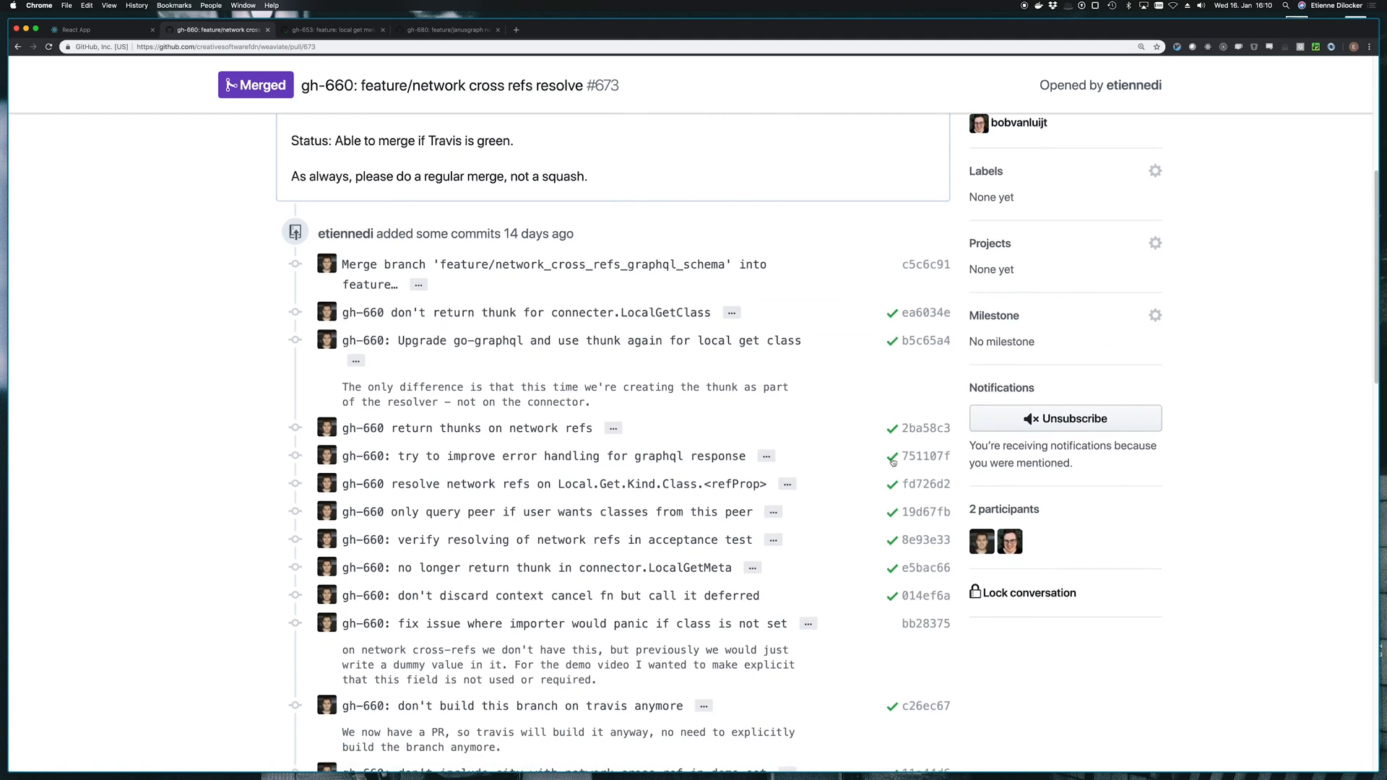
mouse_move(894, 447)
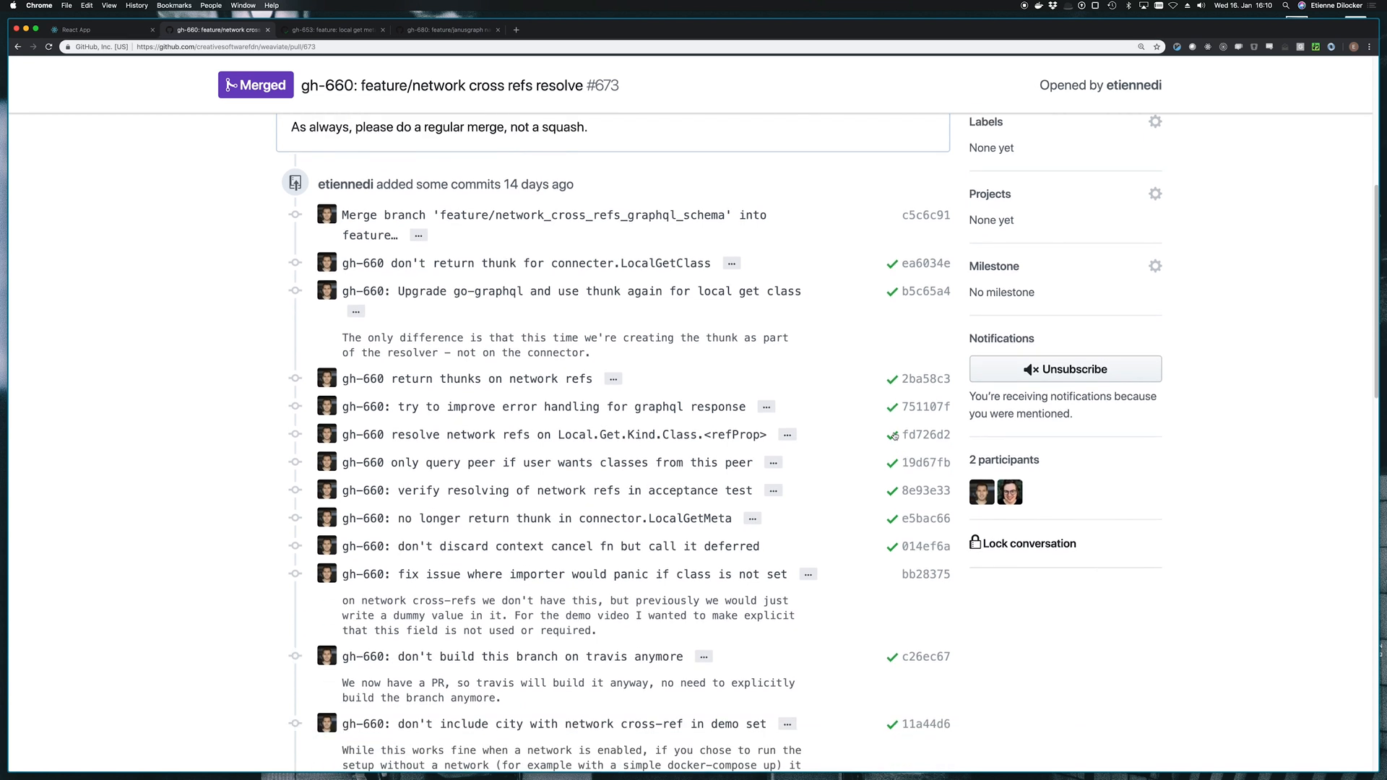
scroll("down", 3)
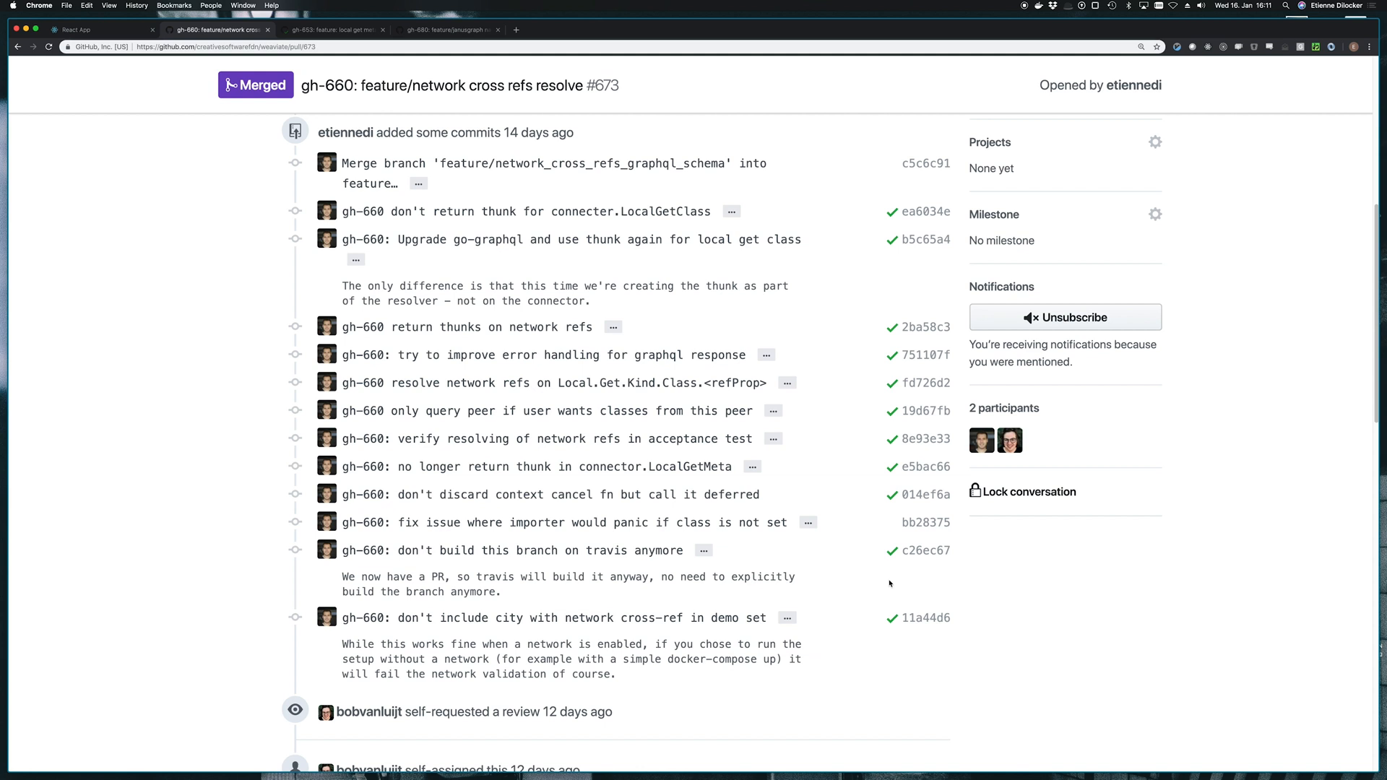
scroll("down", 3)
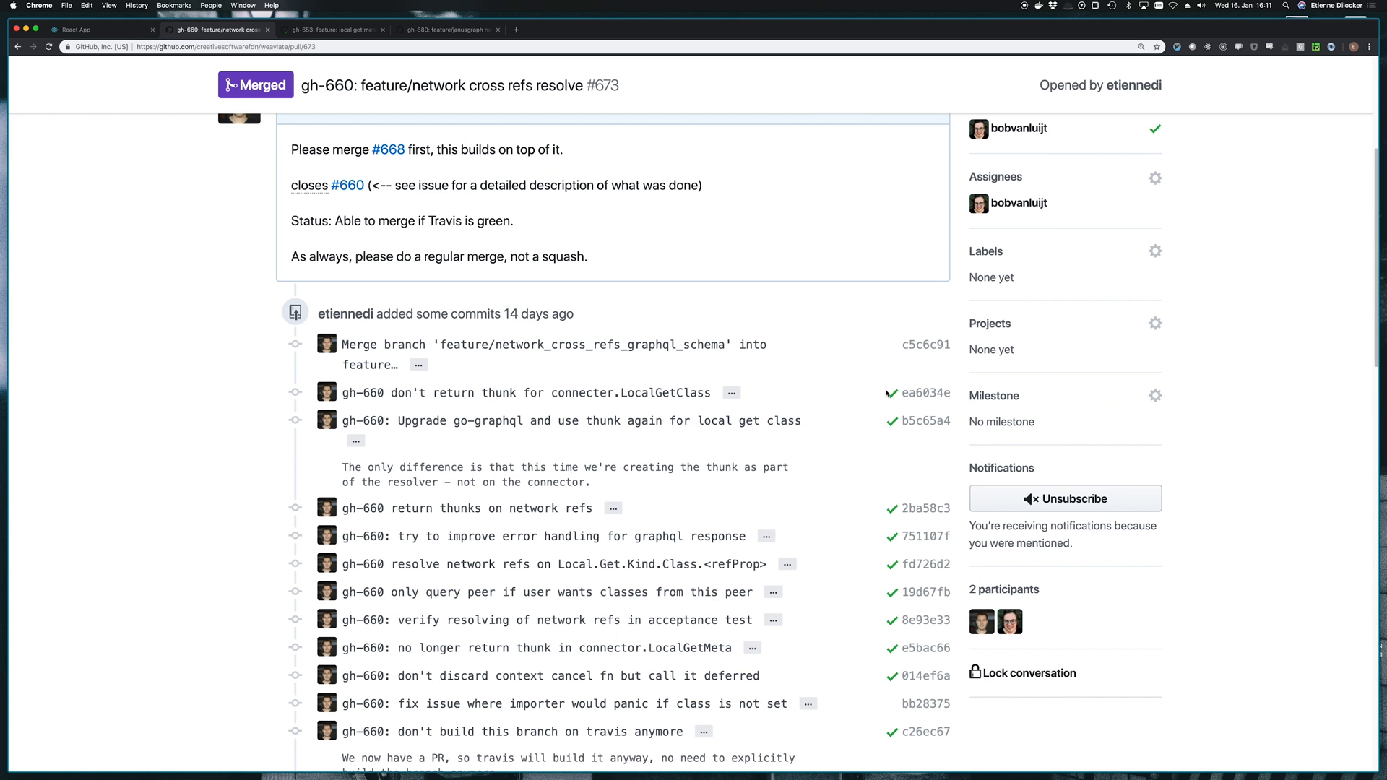
mouse_move(891, 397)
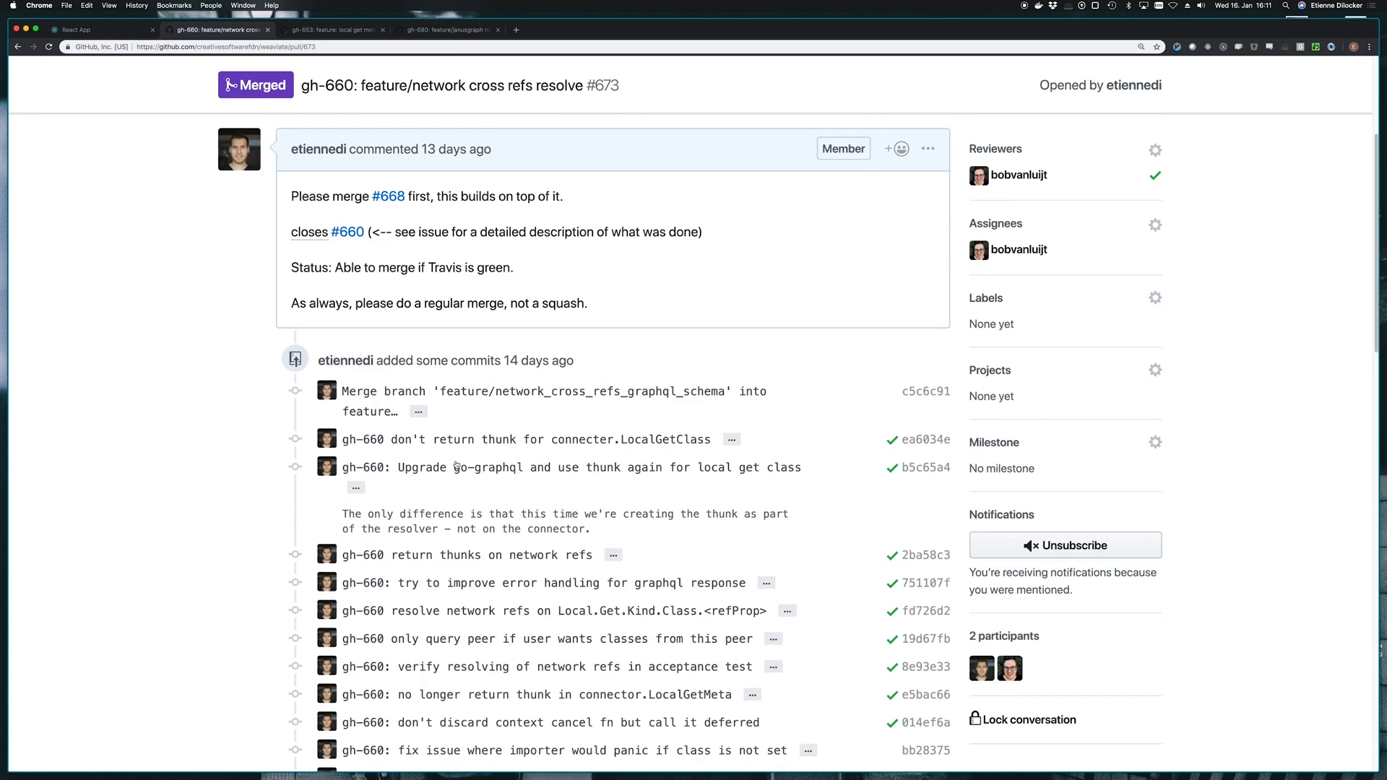
scroll("down", 3)
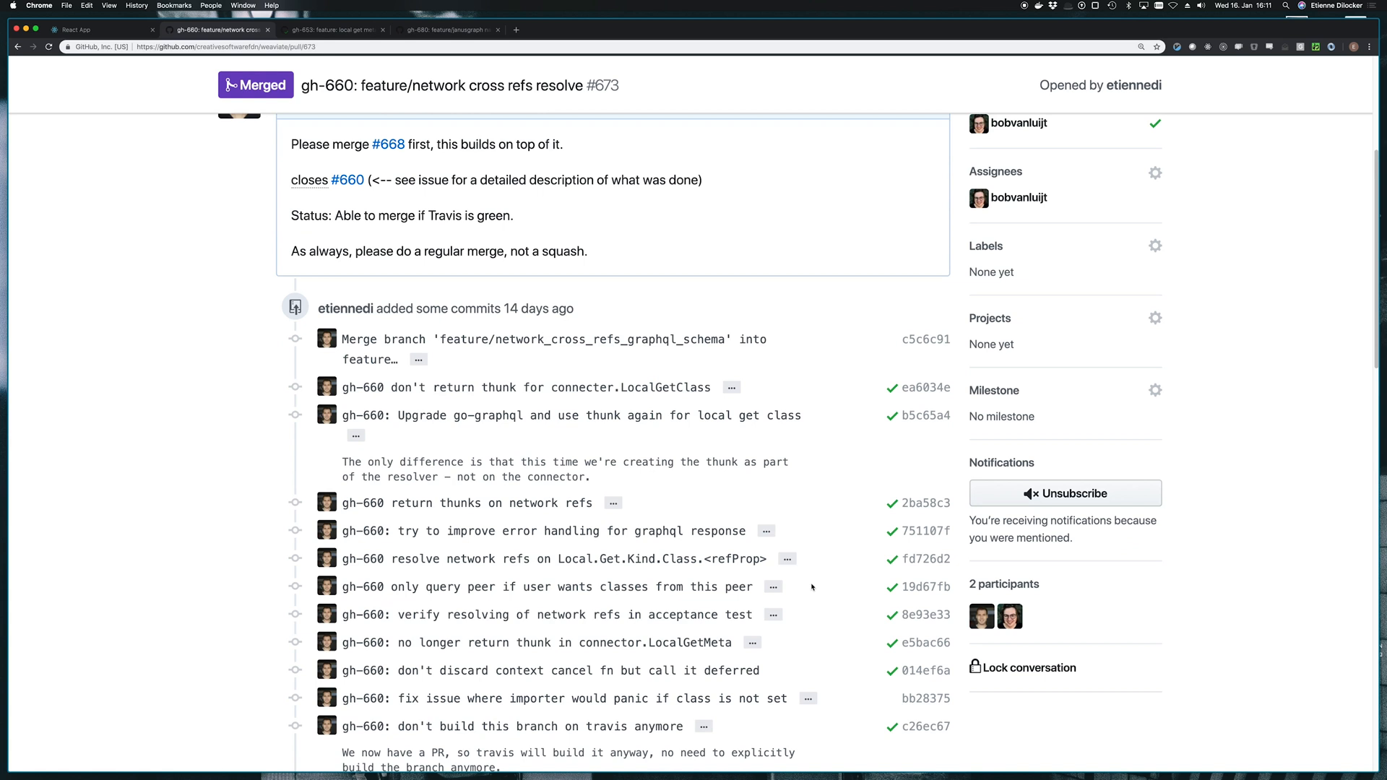
scroll("down", 3)
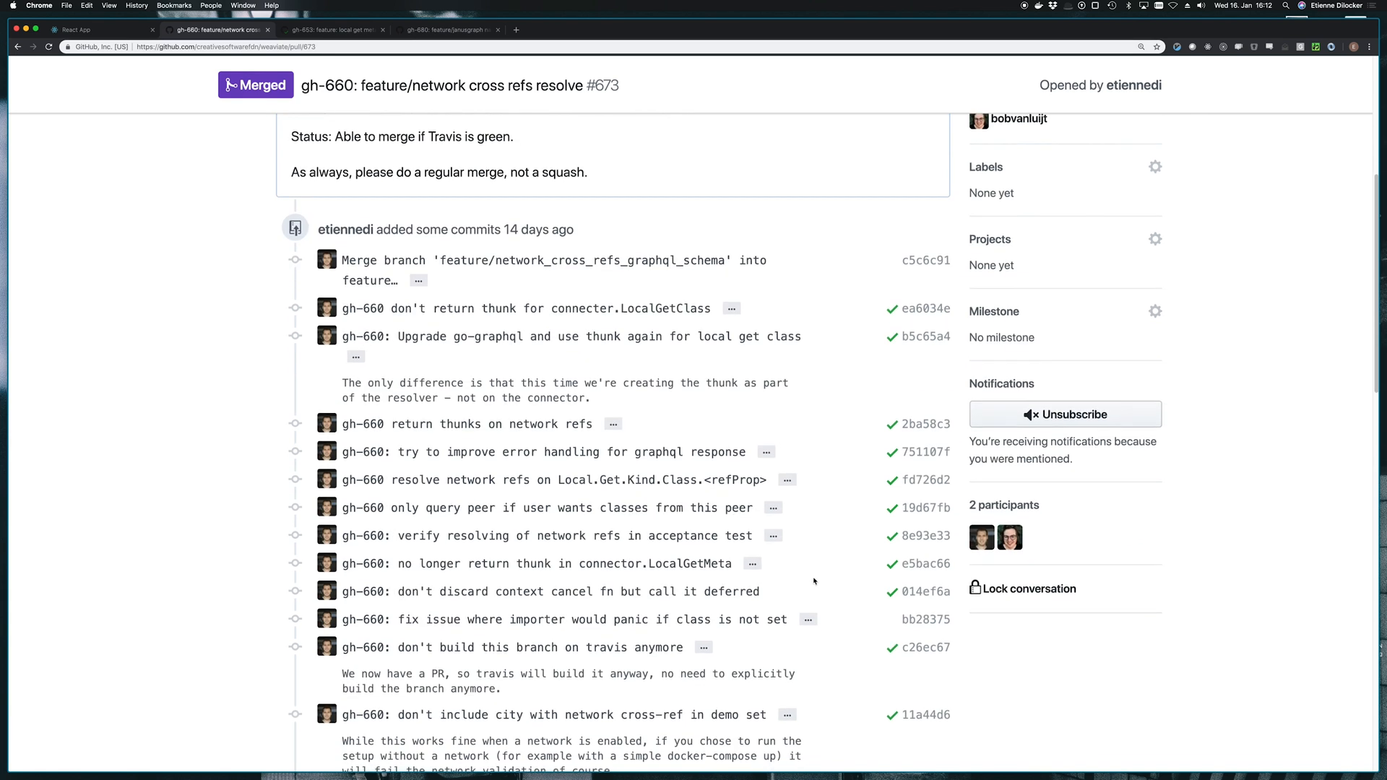
scroll("down", 3)
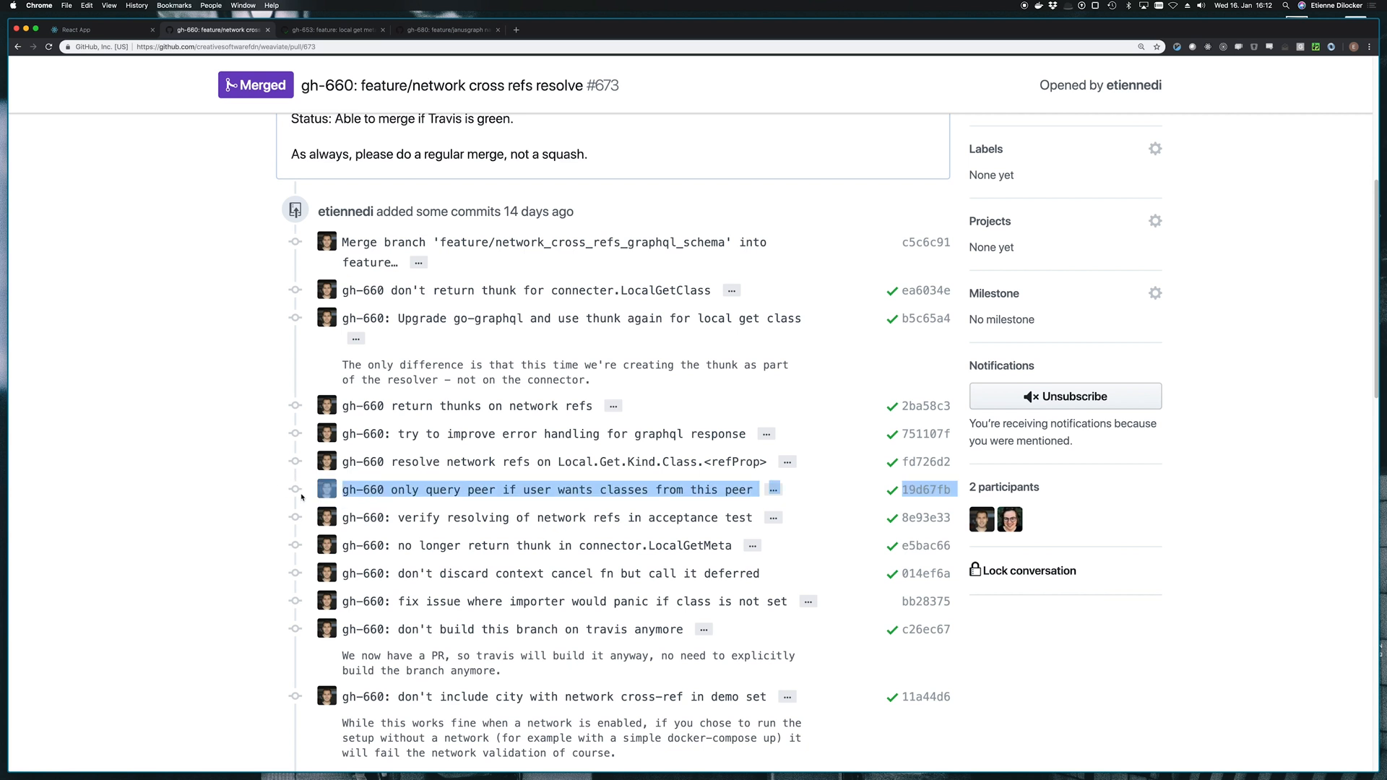
scroll("down", 3)
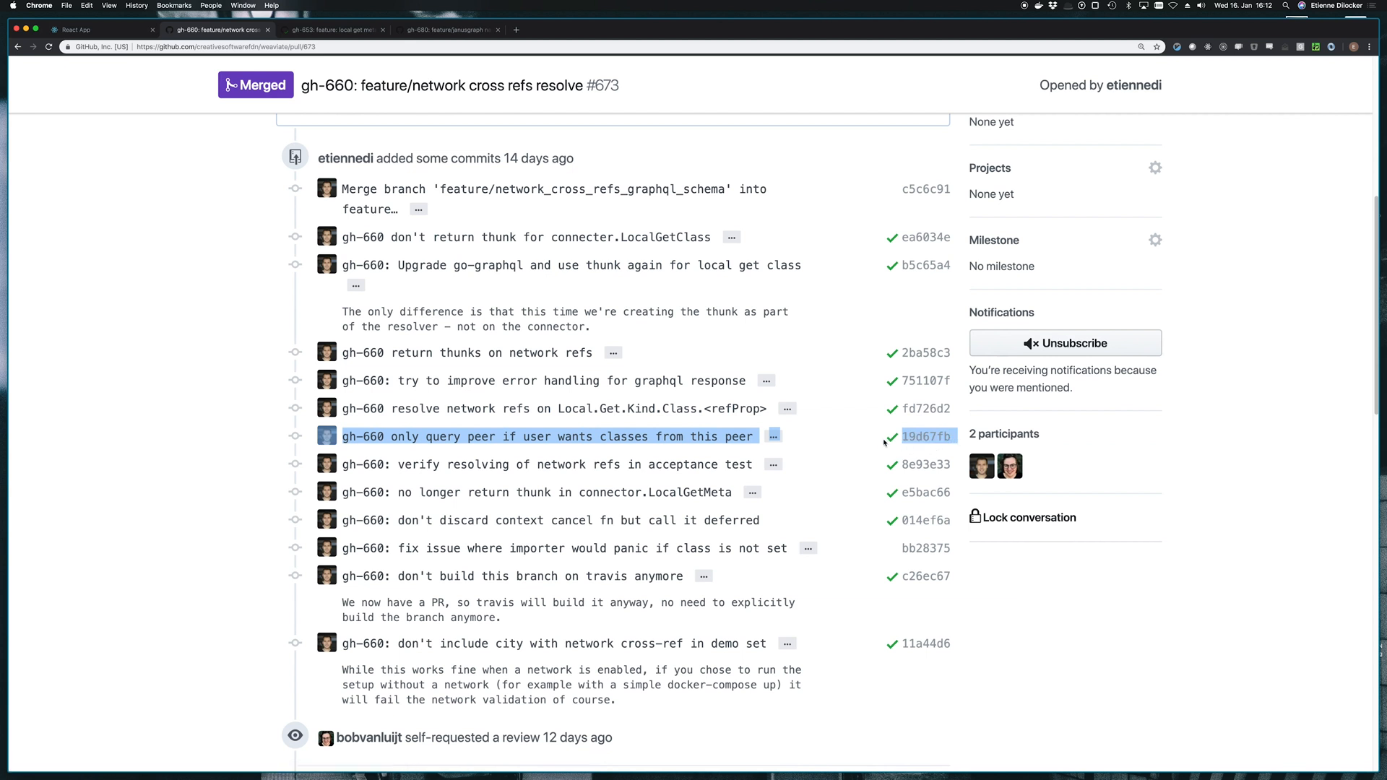
mouse_move(882, 442)
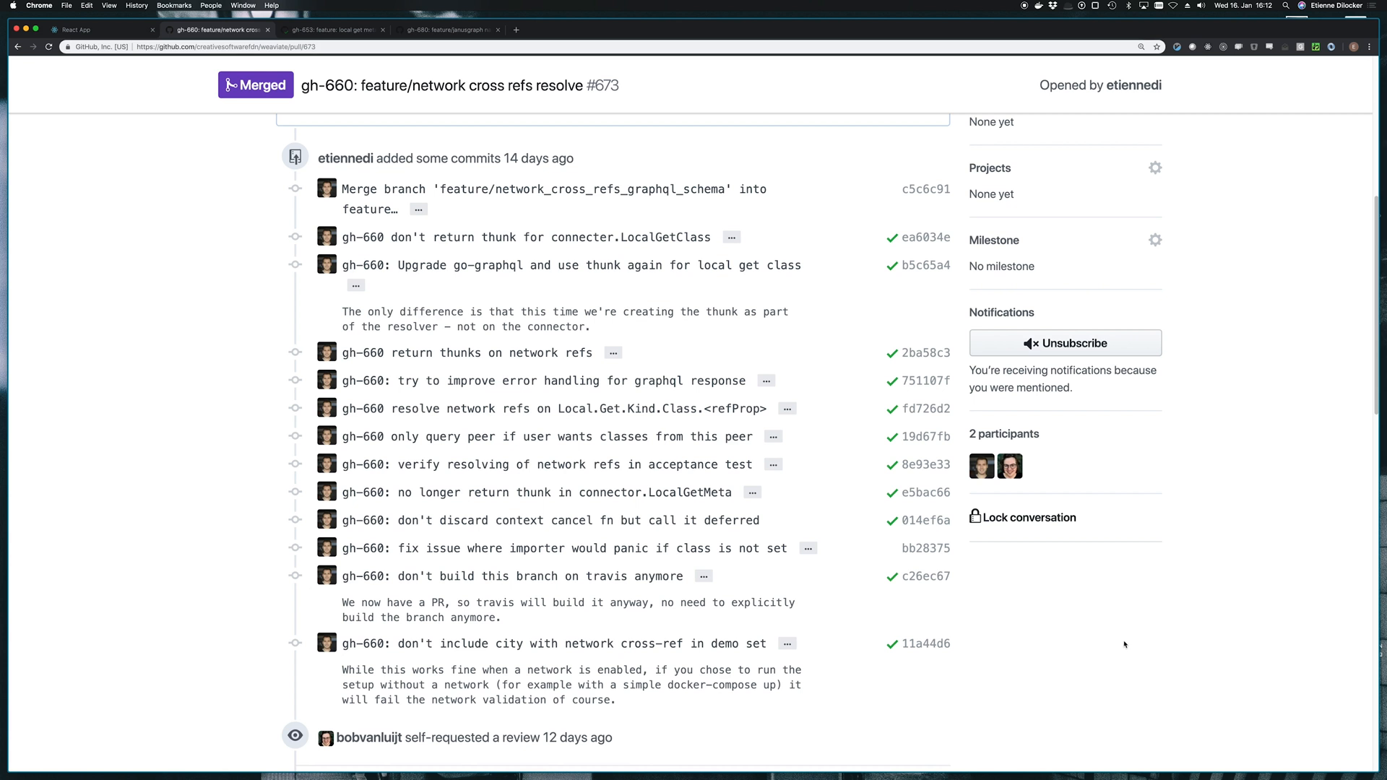
mouse_move(639, 623)
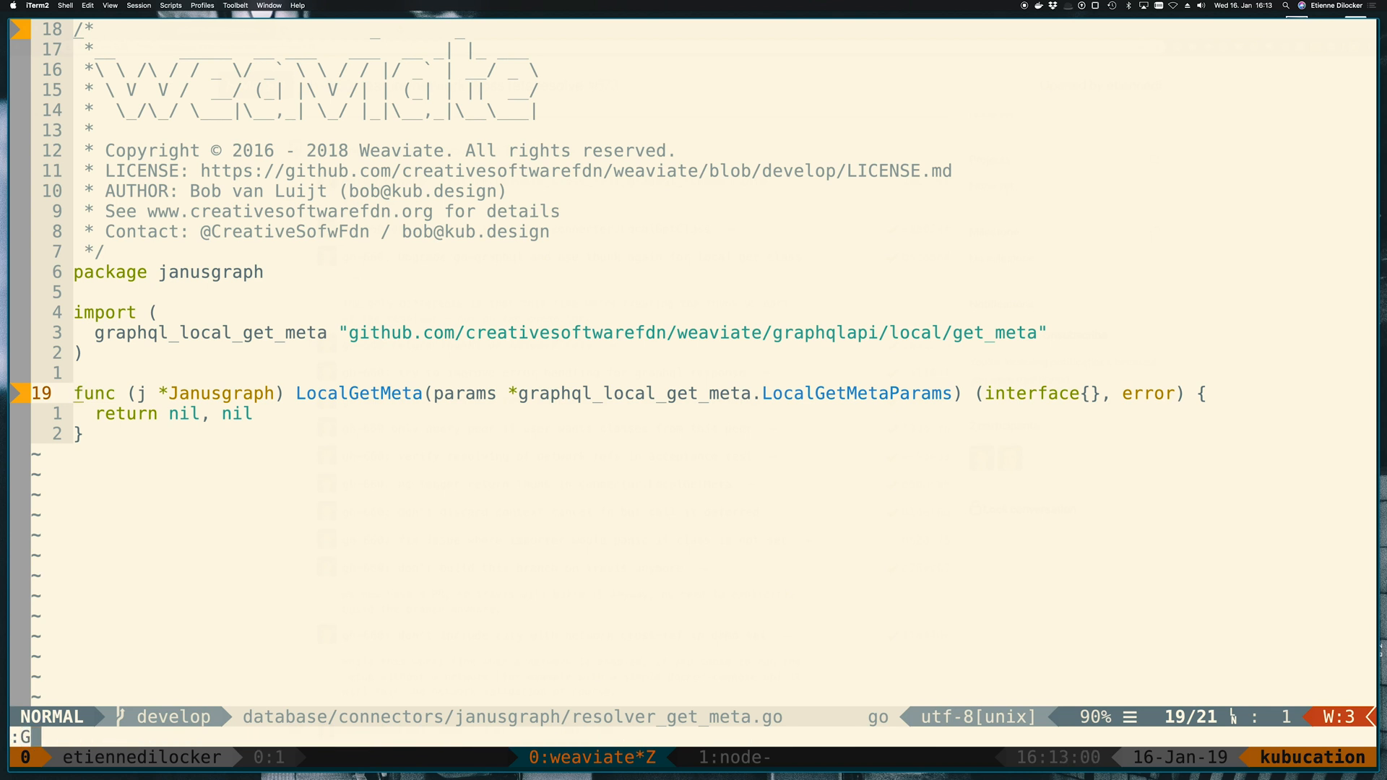
Run :Gblame on resolver_get_meta.go and open commit e5bac667's LocalGetMeta diff.
type("blame")
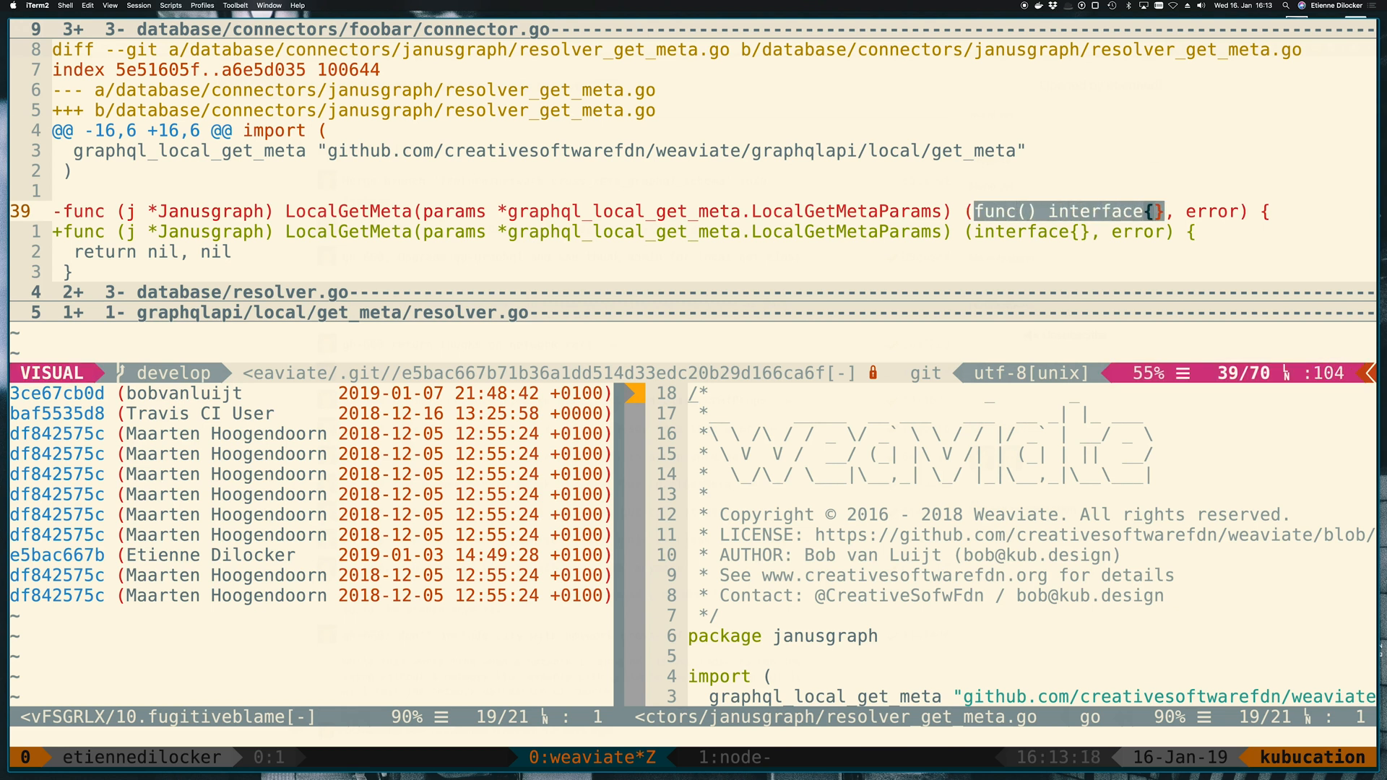
Jump to the top of commit e5bac667 to show its thunk-removal message.
key("Escape")
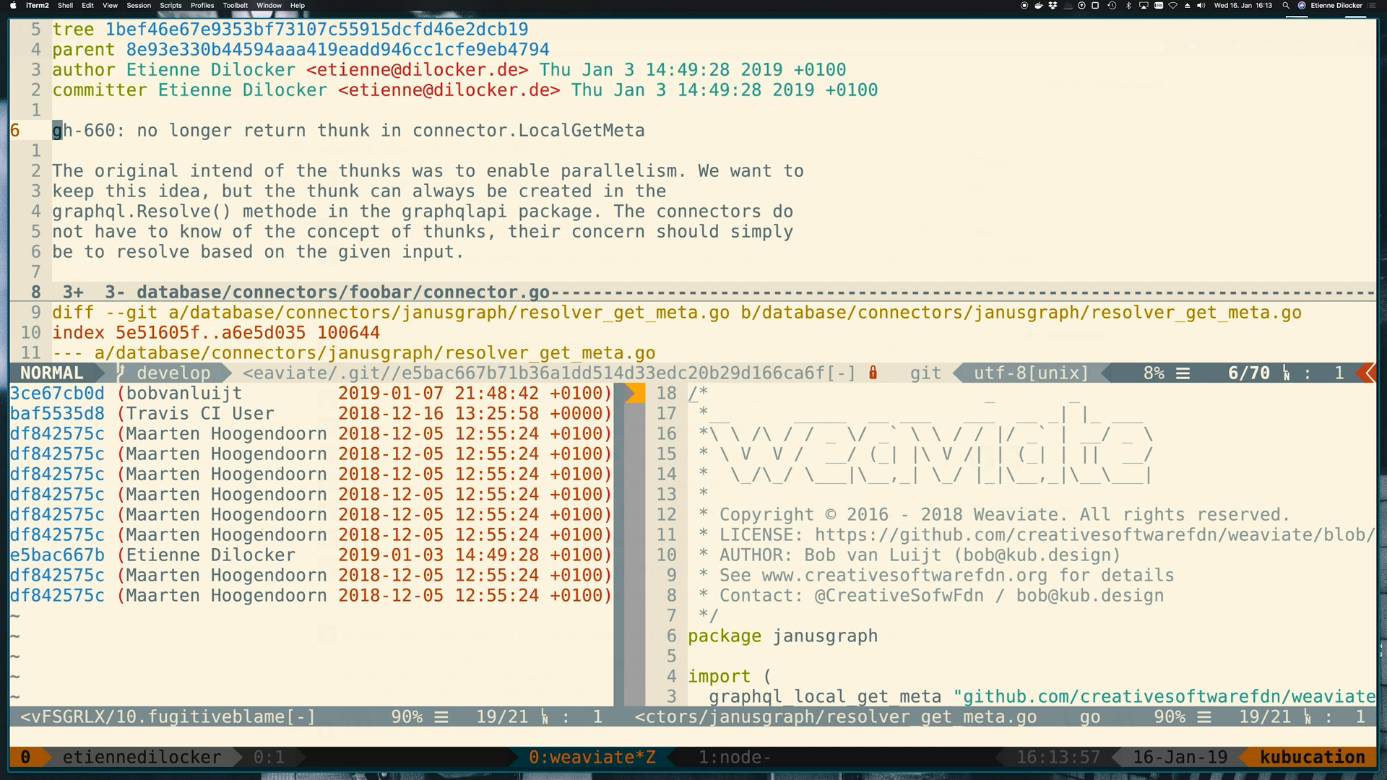
scroll("down", 3)
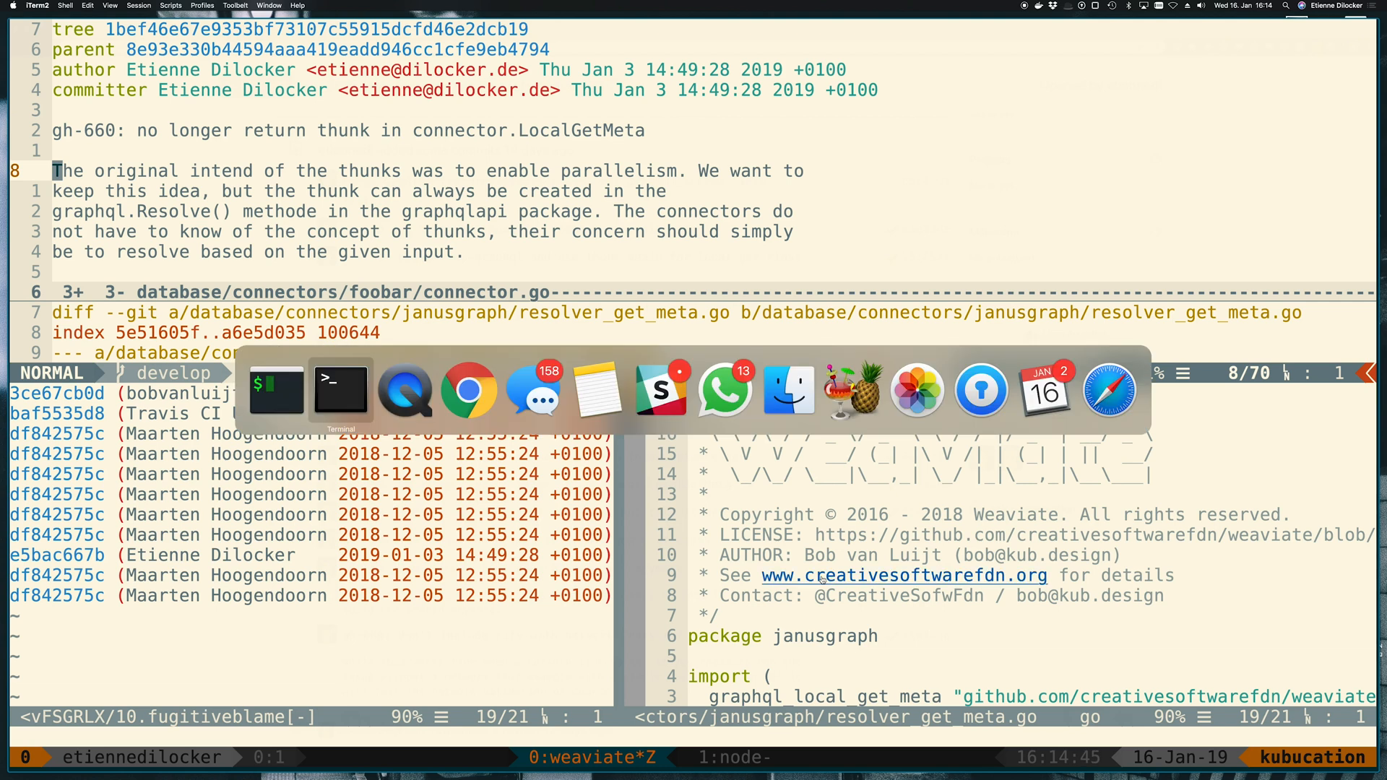
Back in Chrome, scroll through the commits of the gh-653 local get meta pull request.
left_click(470, 390)
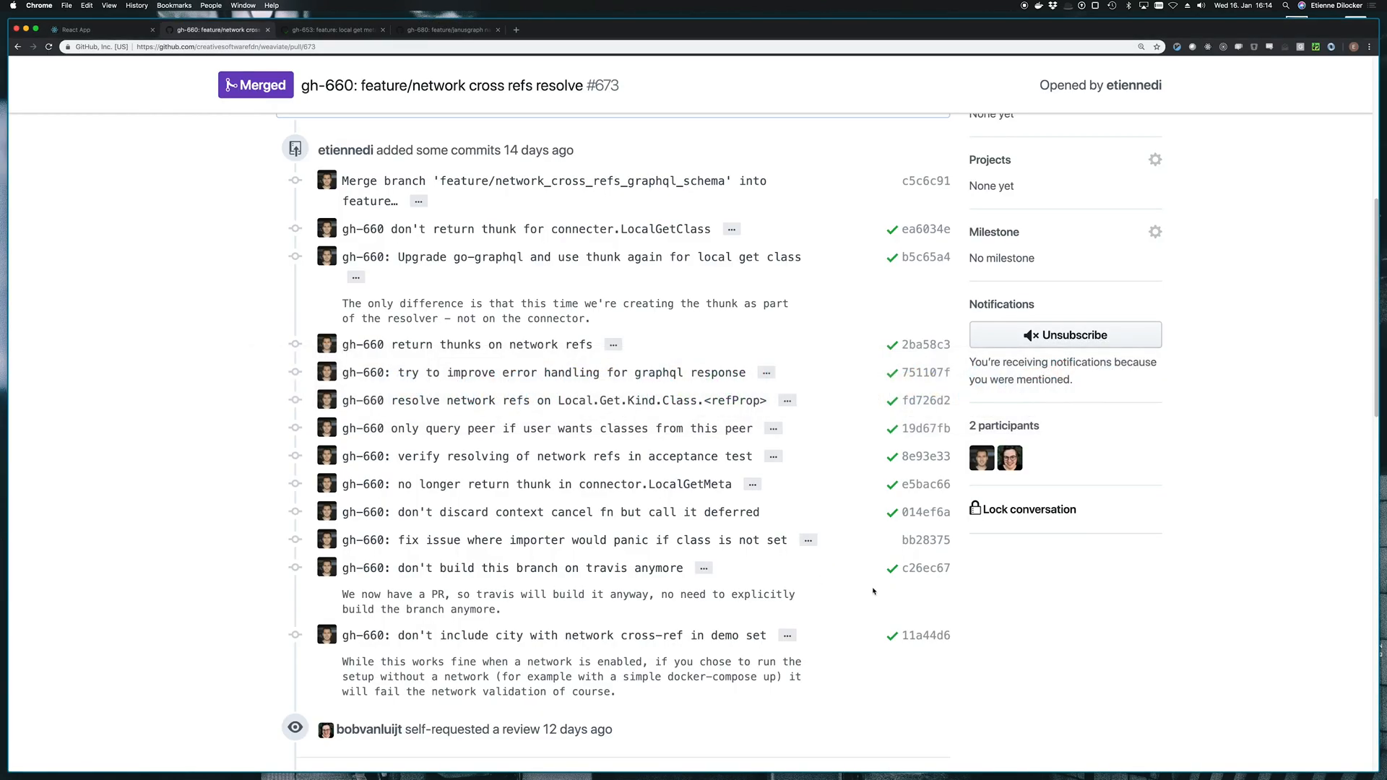
left_click(332, 29)
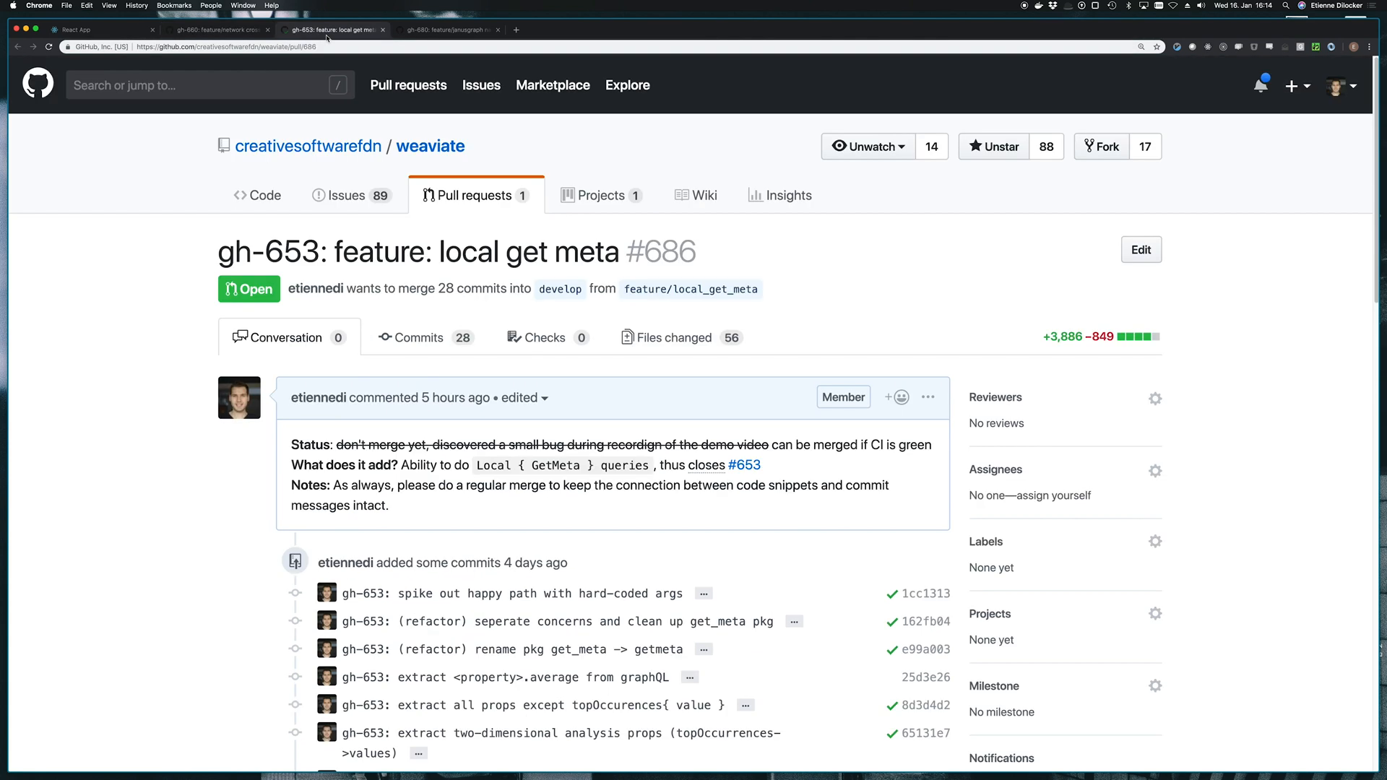
scroll("down", 3)
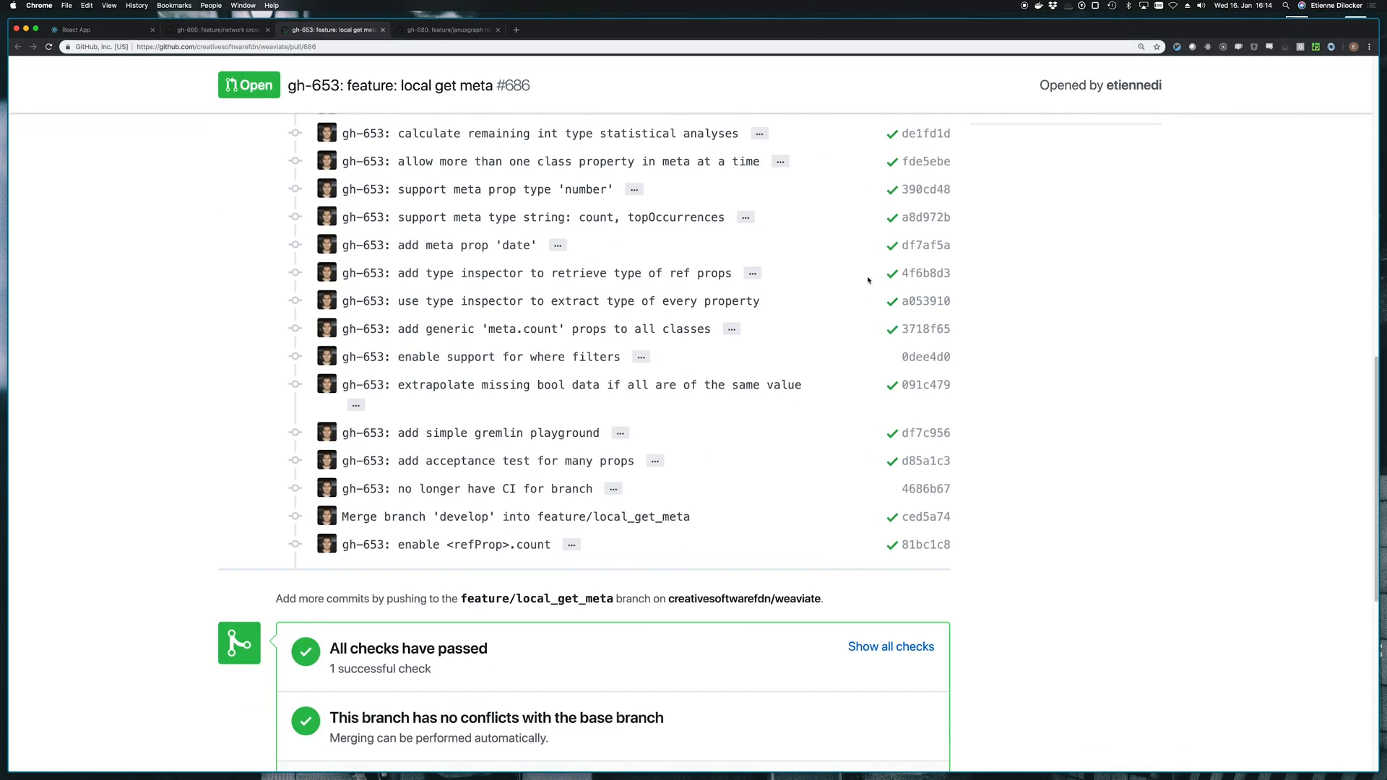
scroll("down", 3)
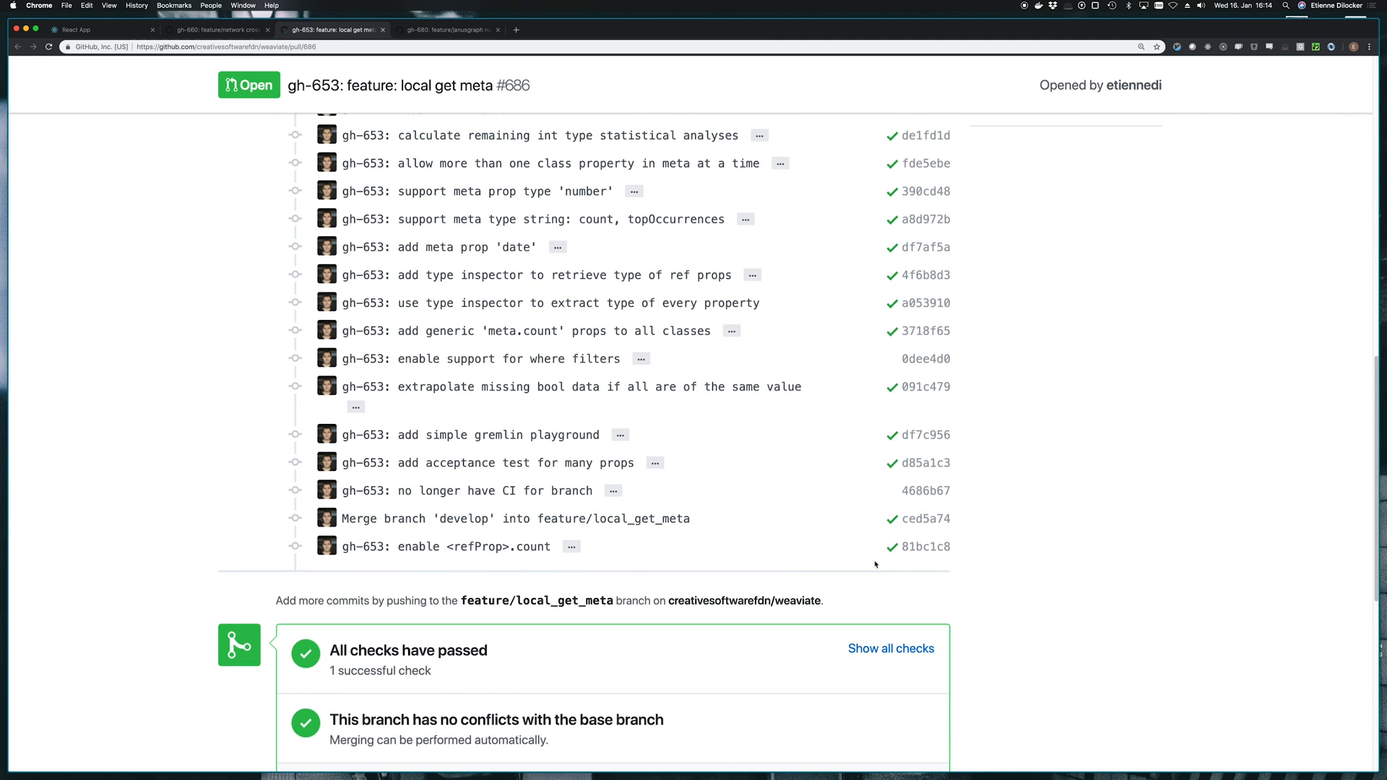
scroll("up", 3)
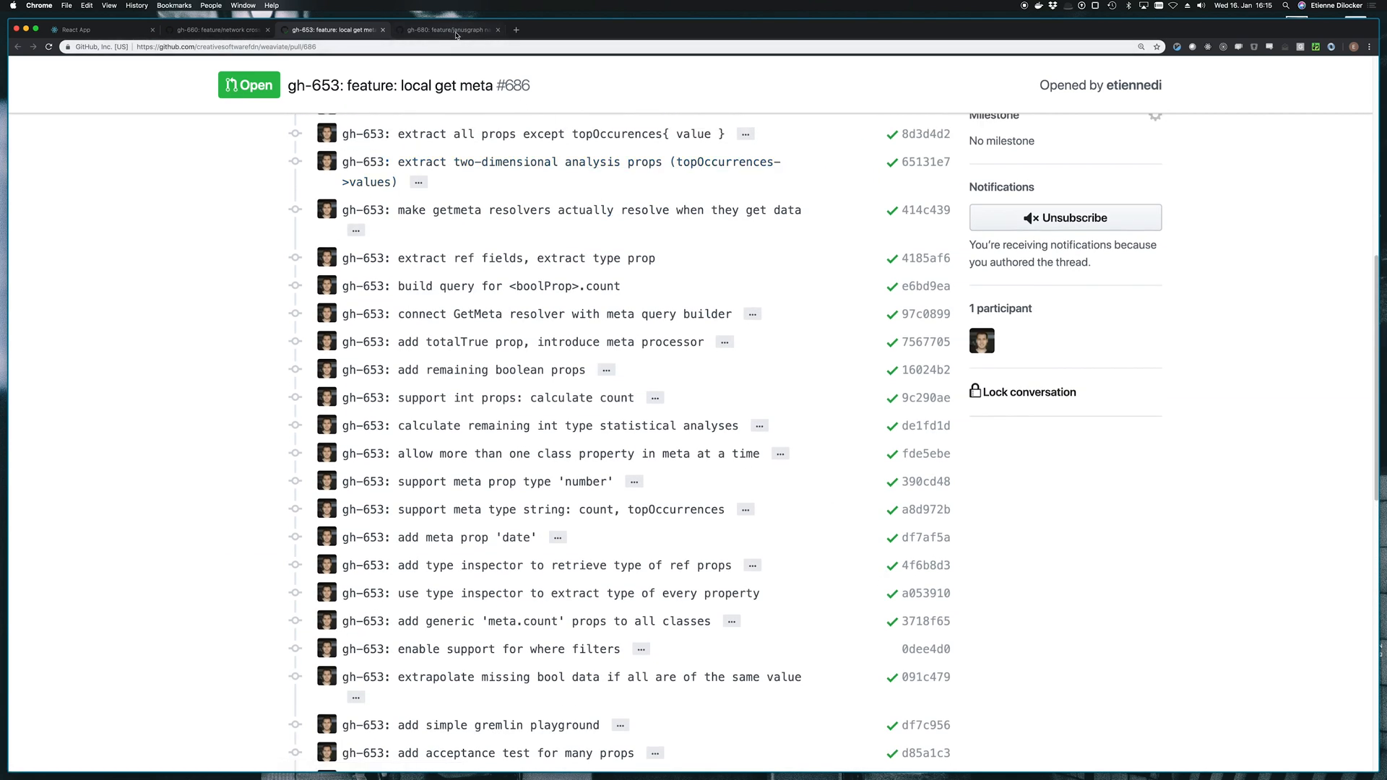
Open merged pull request #681, gh-680 janusgraph native filters, and scroll its commits.
left_click(450, 29)
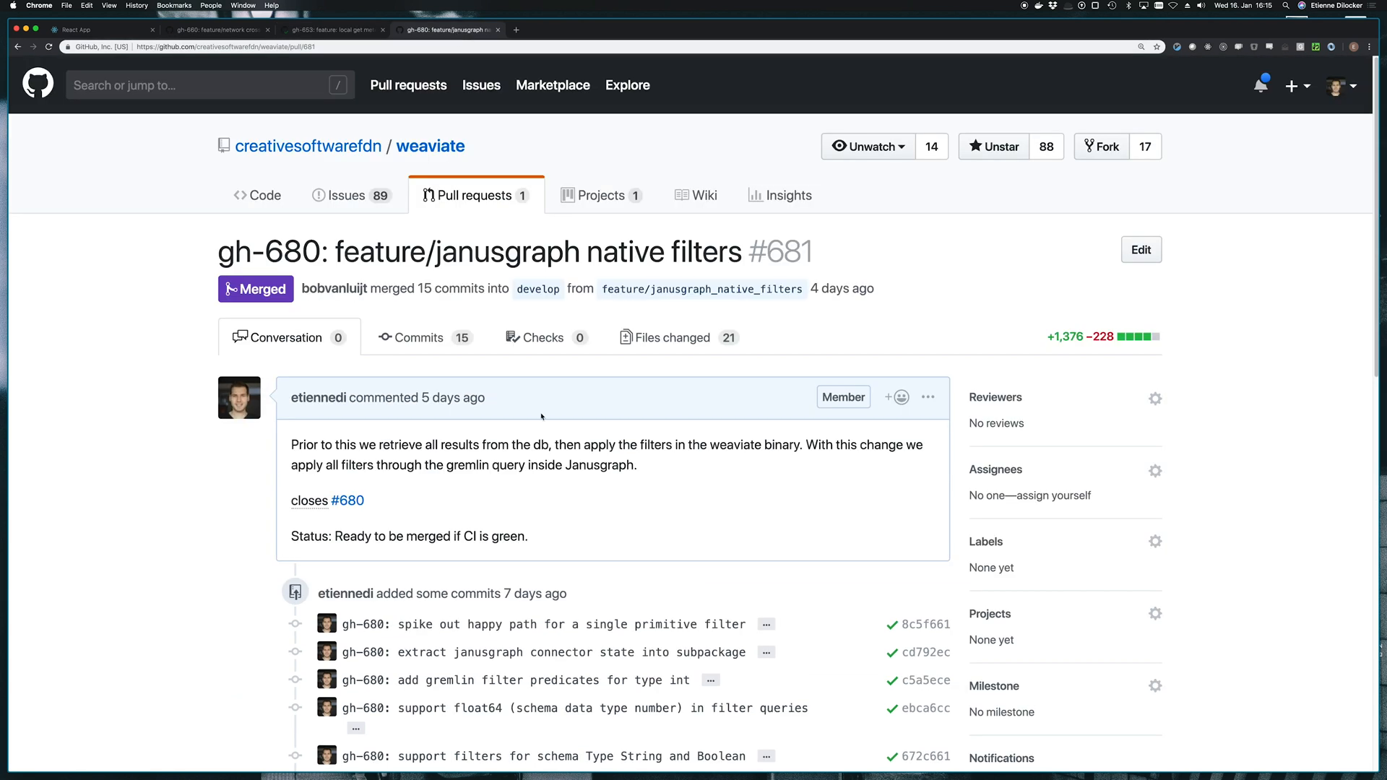
scroll("down", 3)
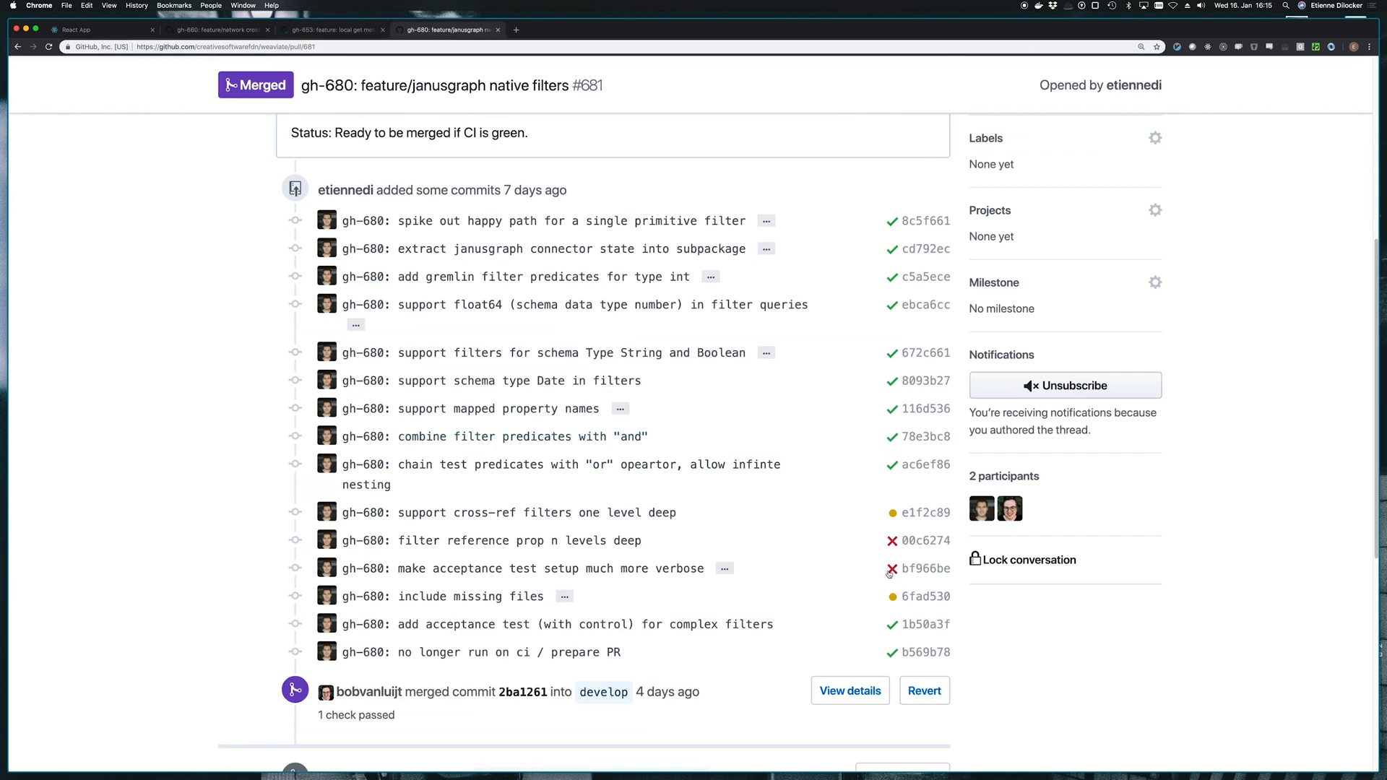
mouse_move(892, 531)
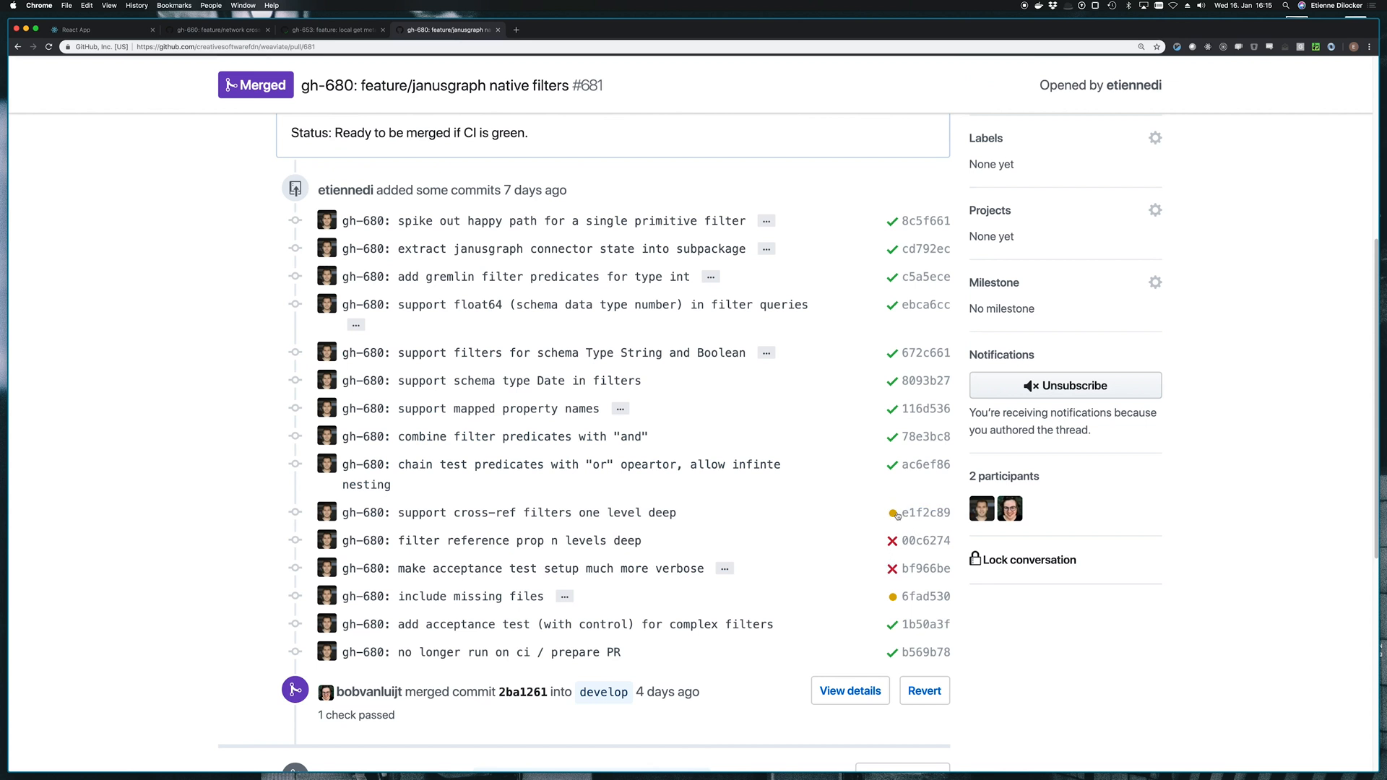
mouse_move(893, 524)
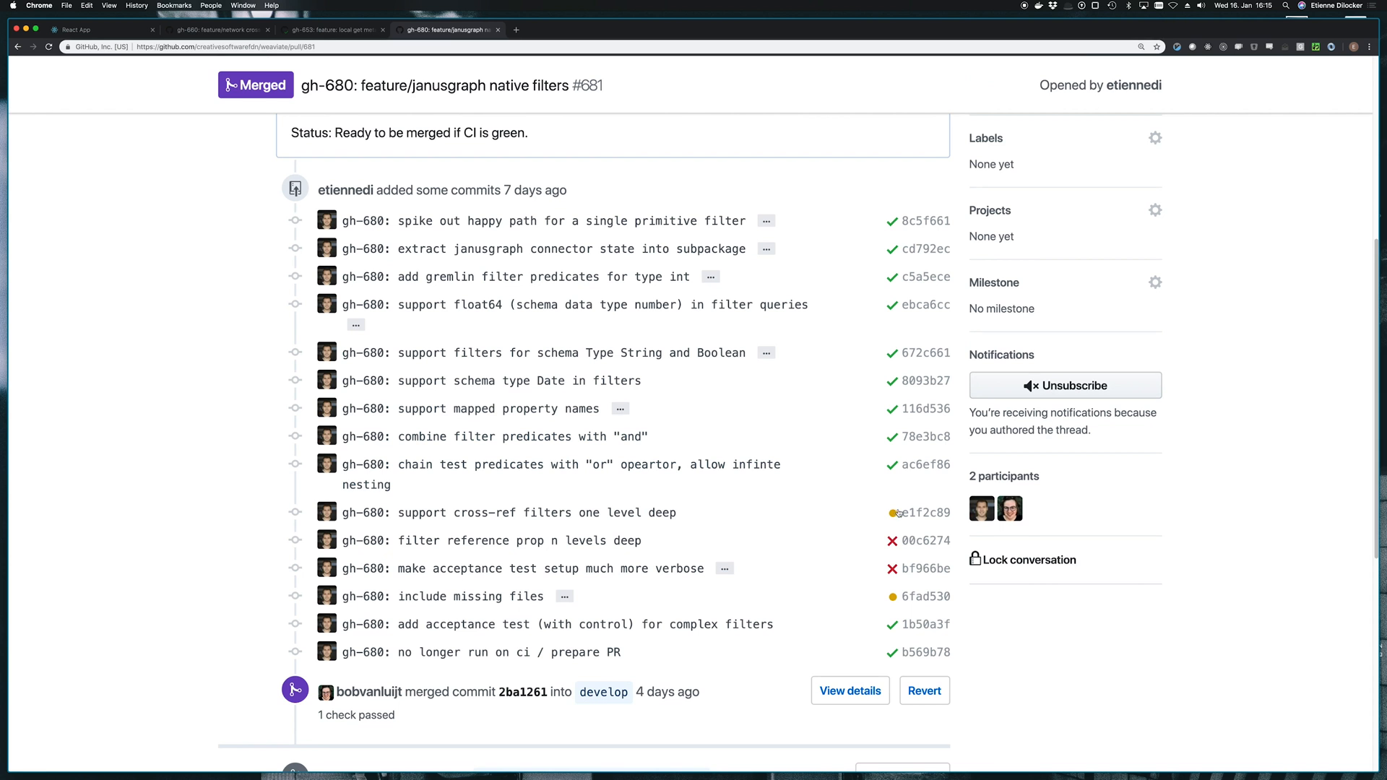
left_click(564, 596)
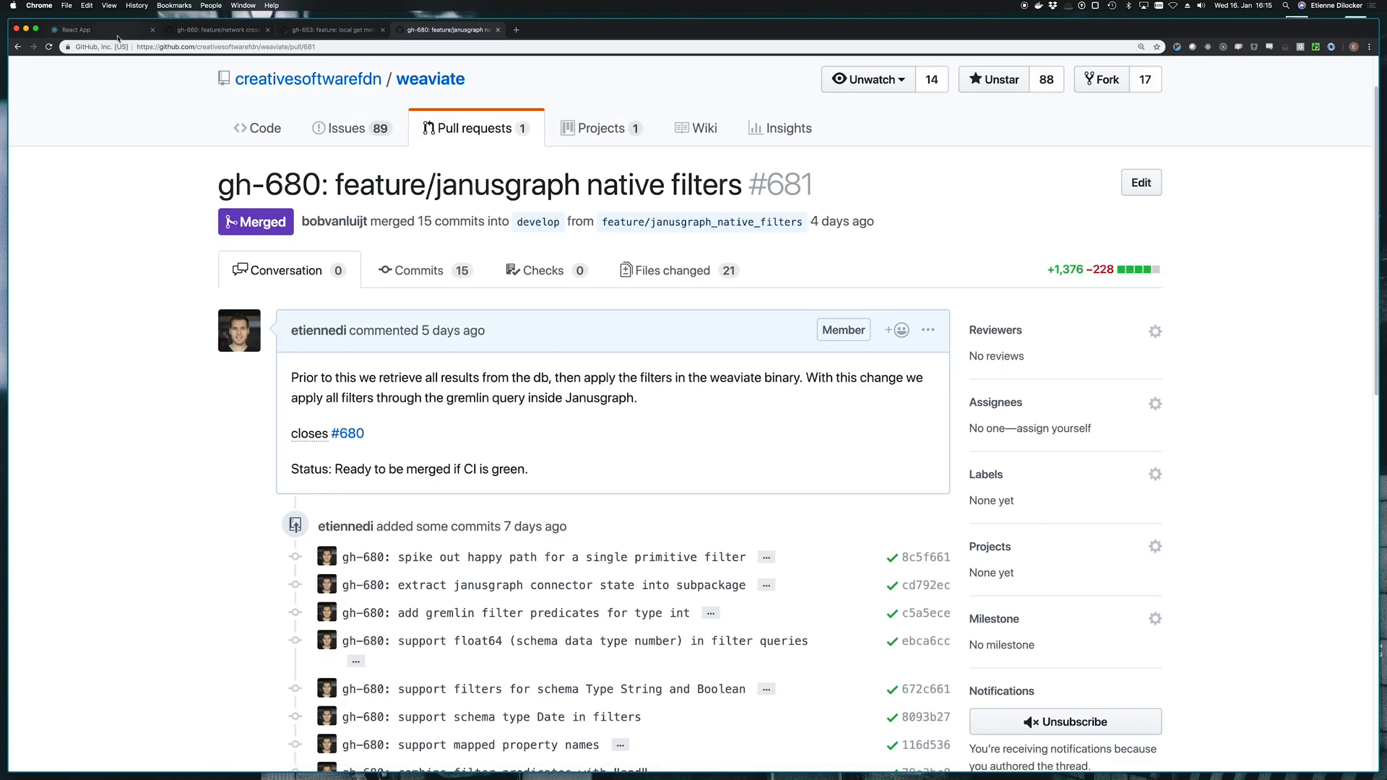
Show a title slide 'asdfasdf' with subtitle 'asdfasdfasdfasdf' in the React slide app.
left_click(102, 29)
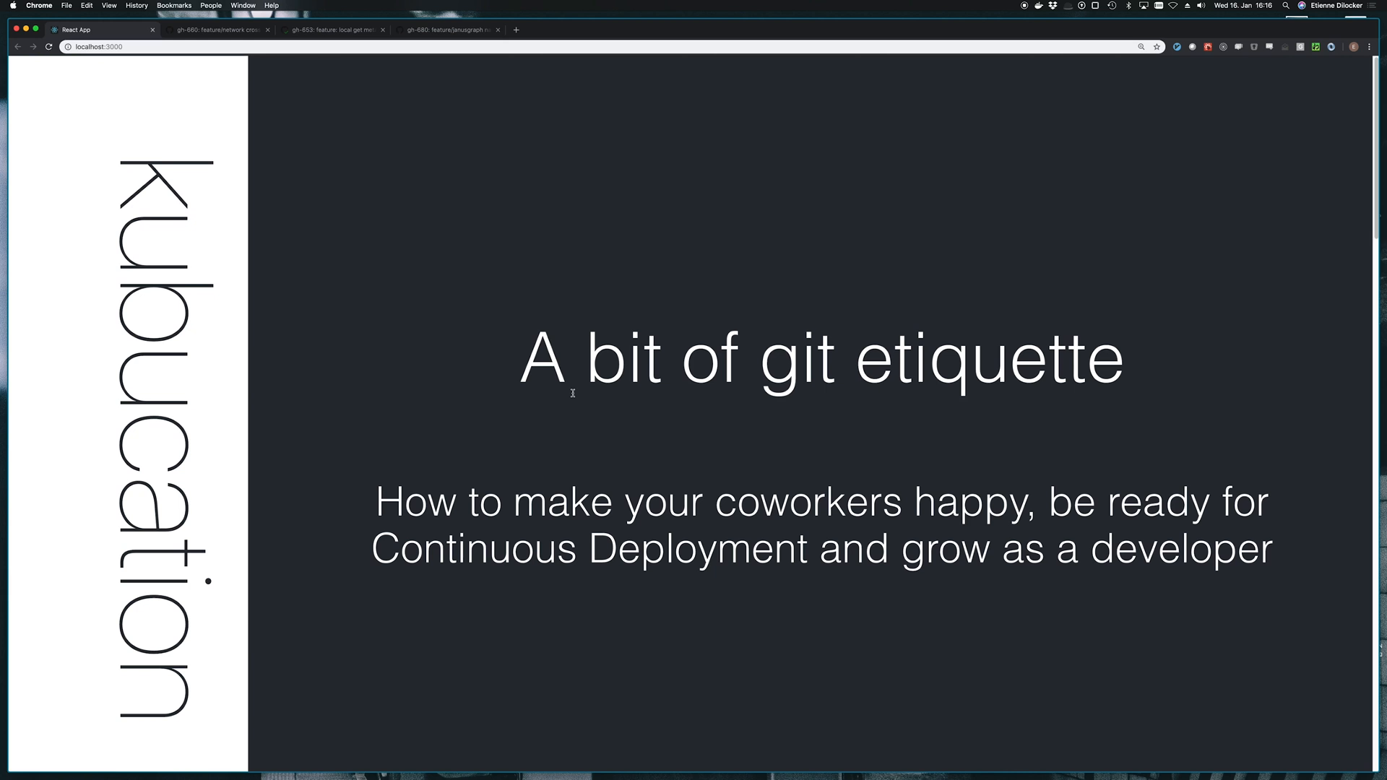
mouse_move(831, 649)
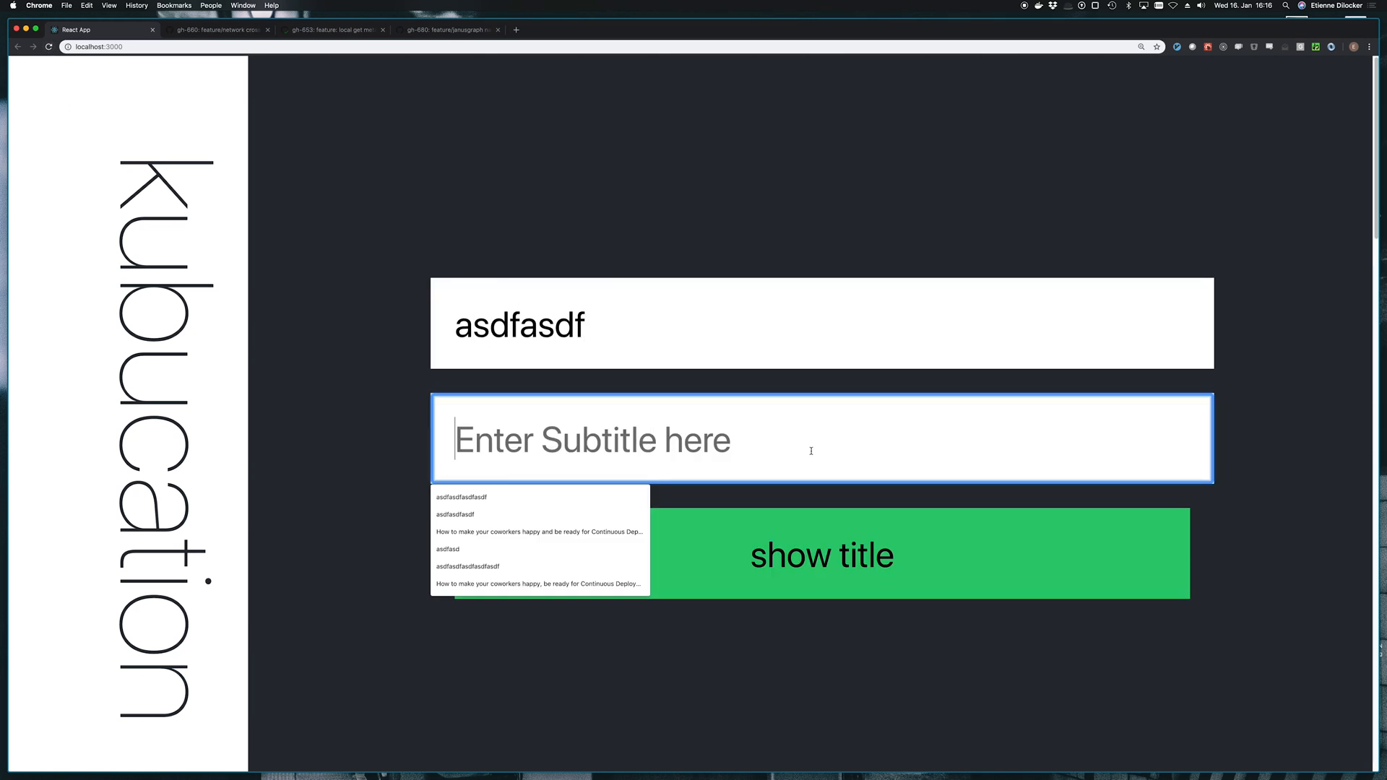
left_click(821, 556)
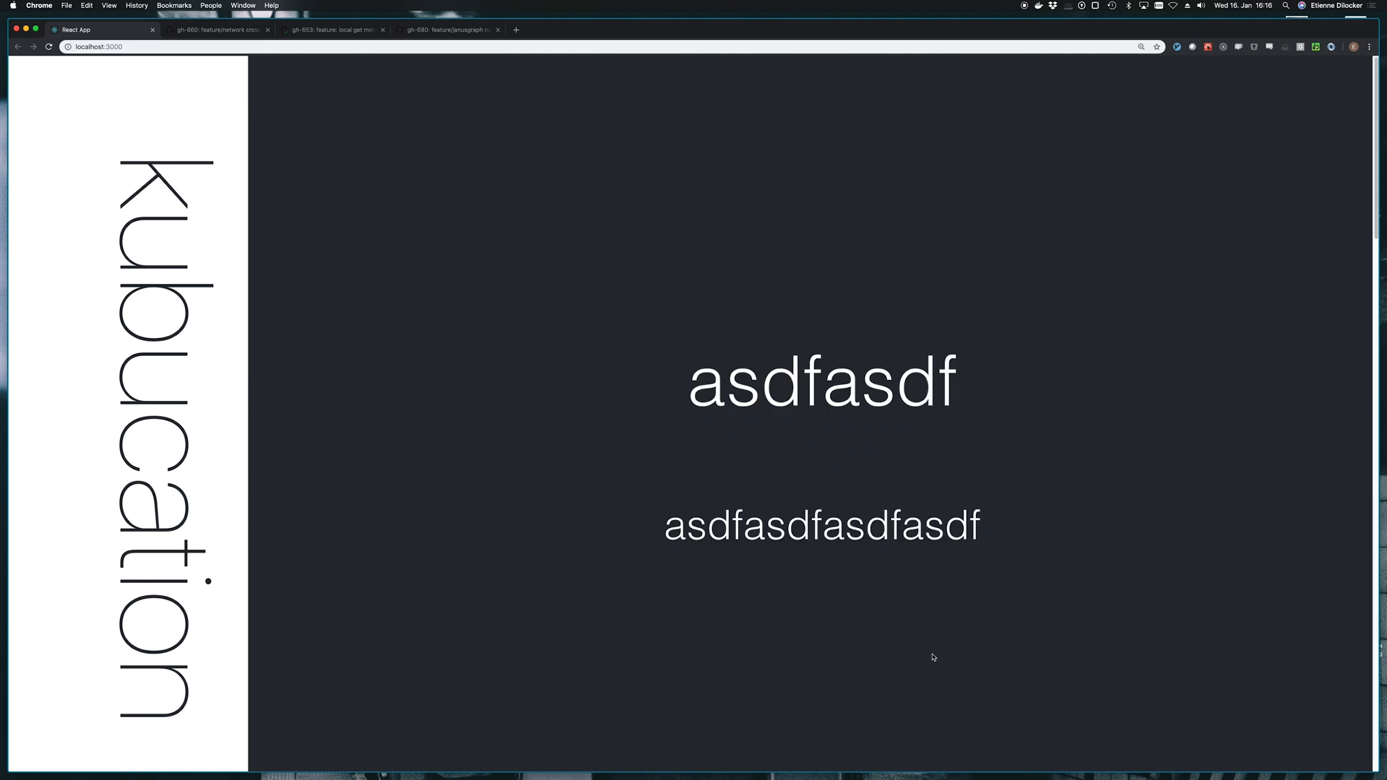
mouse_move(615, 283)
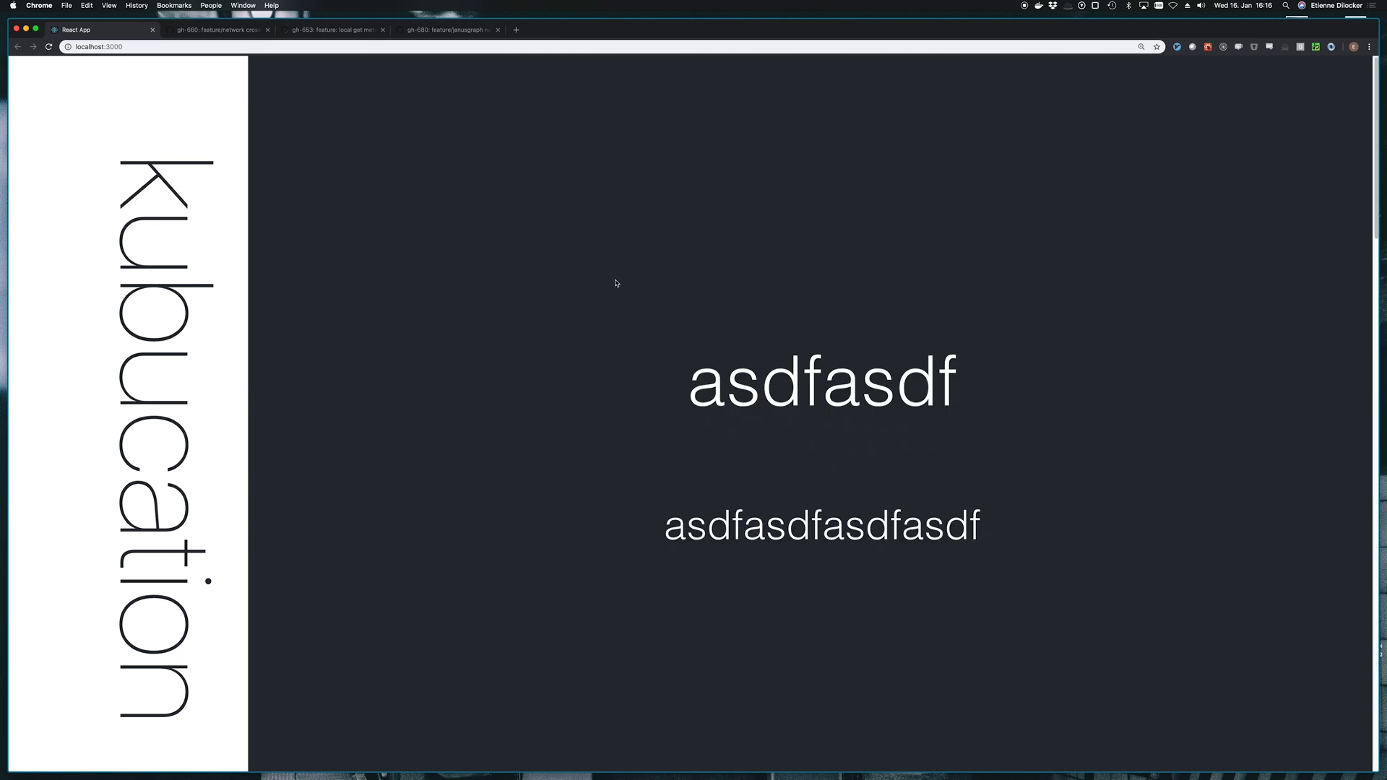